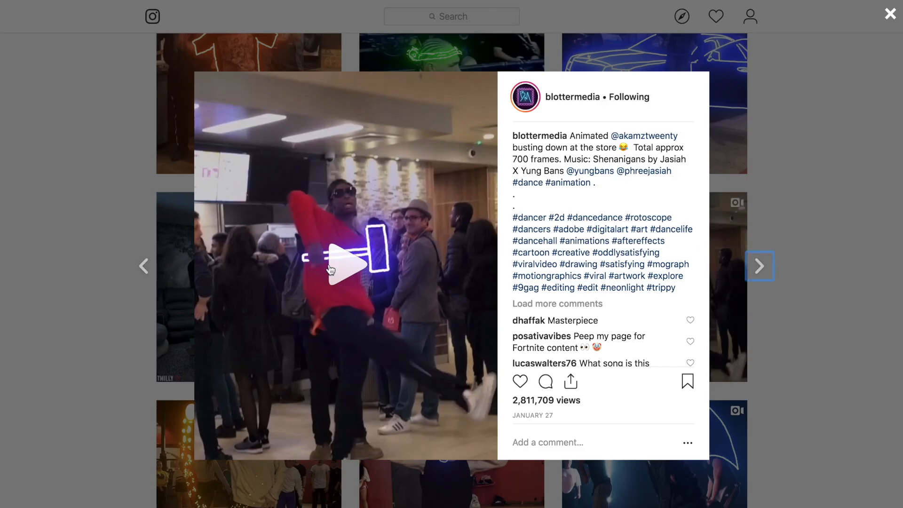
Play the blottermedia Instagram dance video showing the neon-light animation example.
left_click(345, 265)
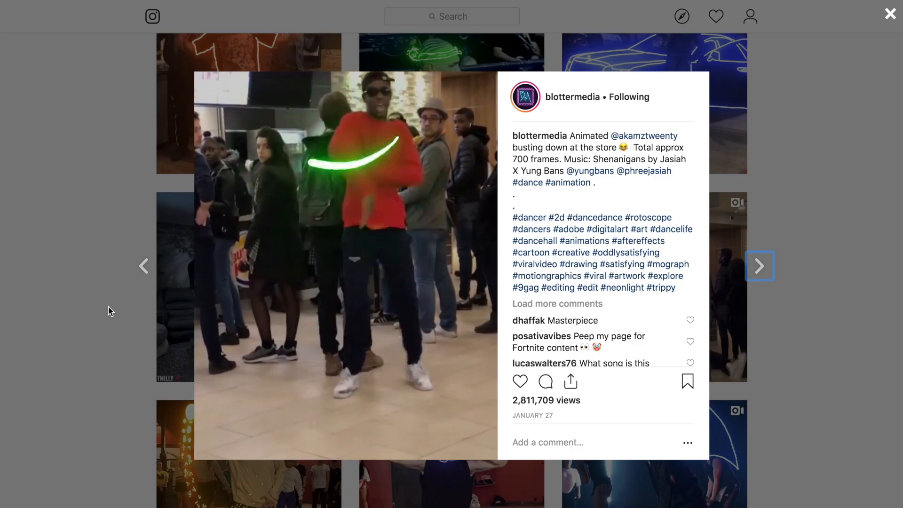
left_click(760, 266)
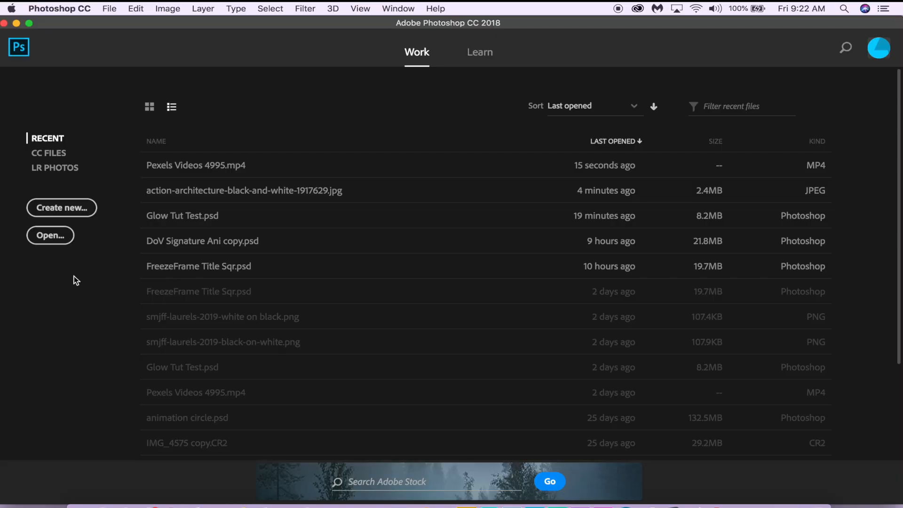
Open Pexels Videos 4995.mp4 in Photoshop and scrub through the basketball clip.
left_click(50, 235)
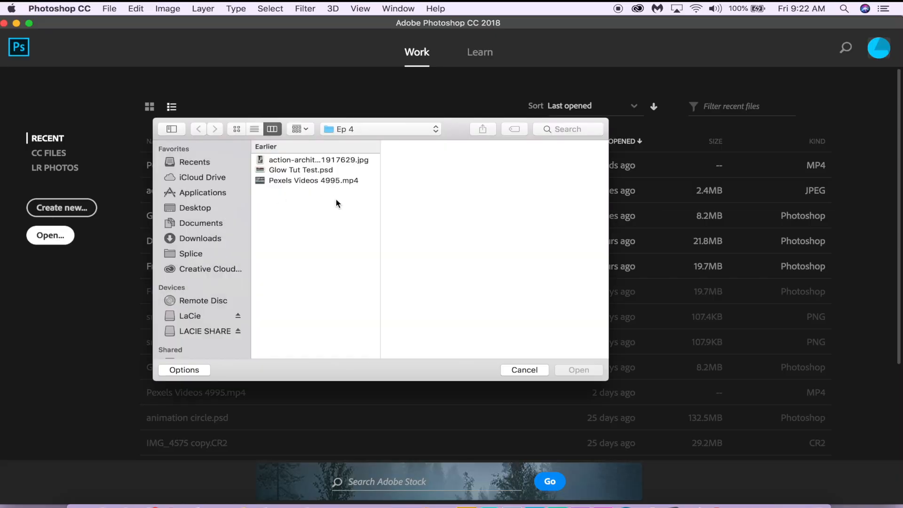
left_click(313, 181)
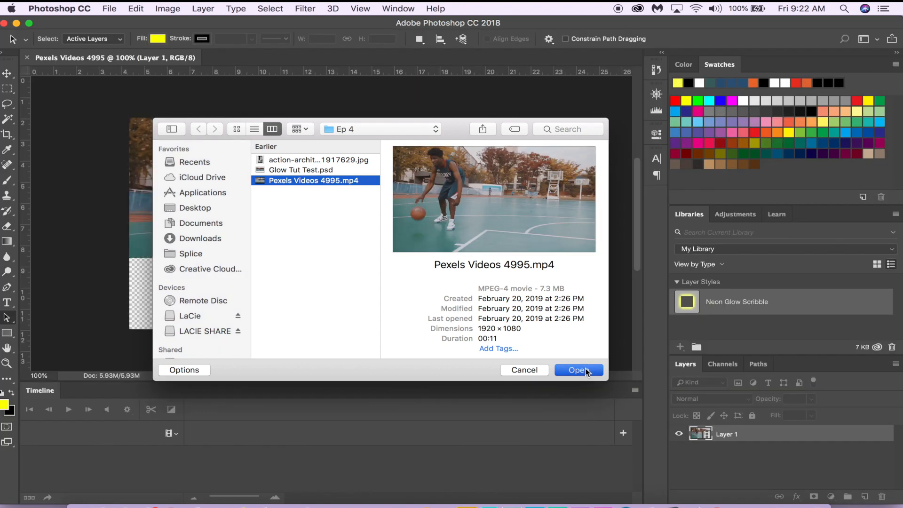
left_click(578, 370)
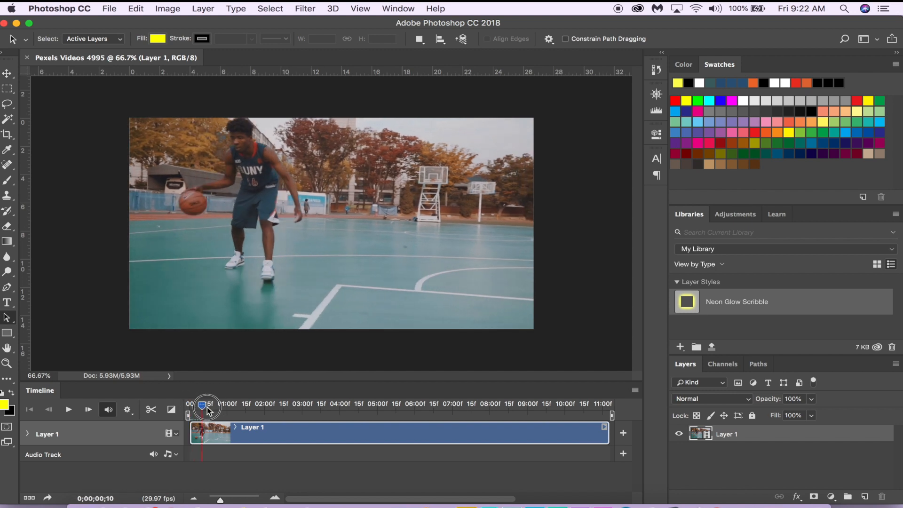
left_click_drag(205, 404, 288, 405)
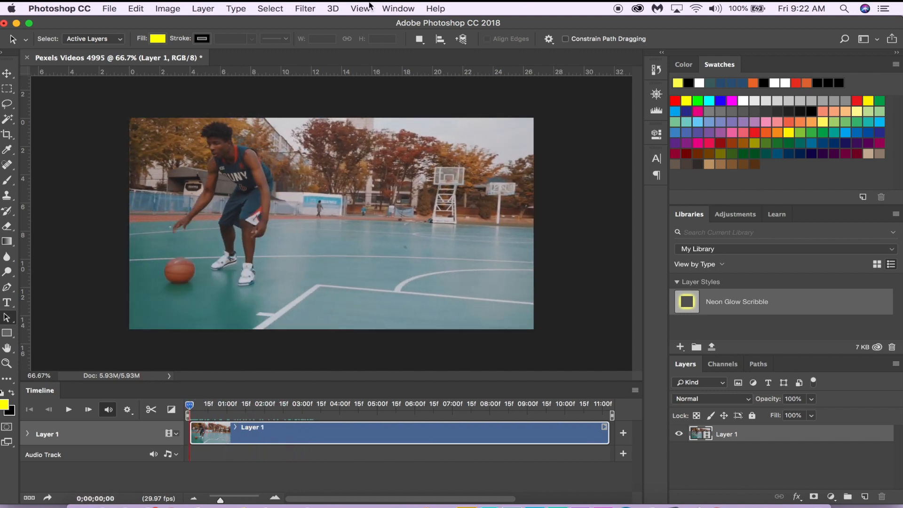
Show the Timeline panel from the Window menu.
left_click(397, 9)
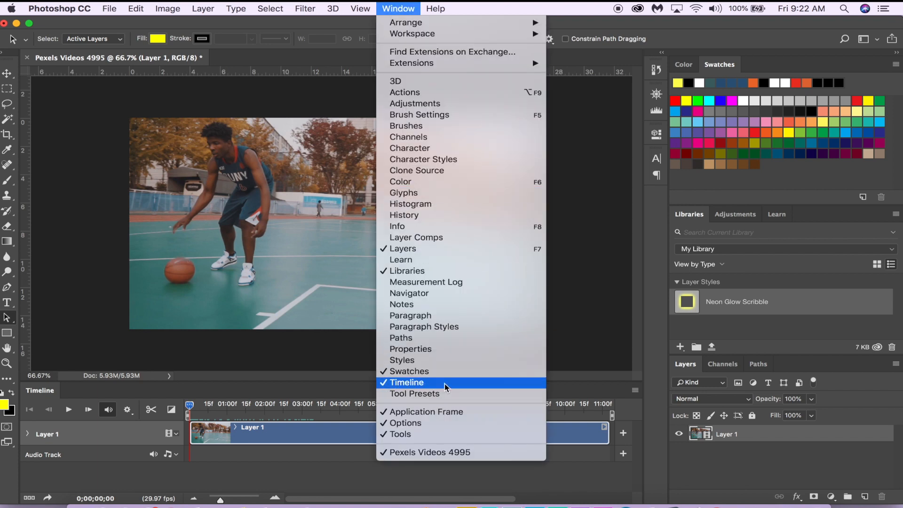
left_click(408, 382)
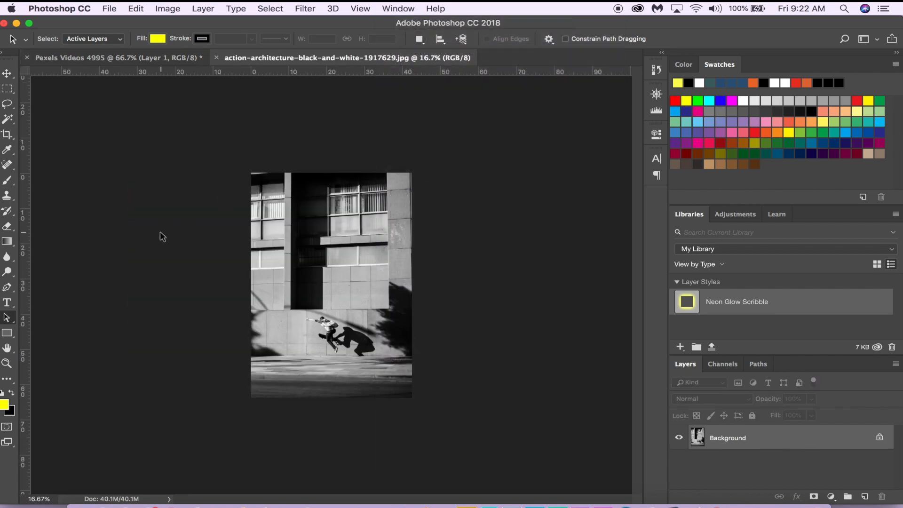
left_click(397, 8)
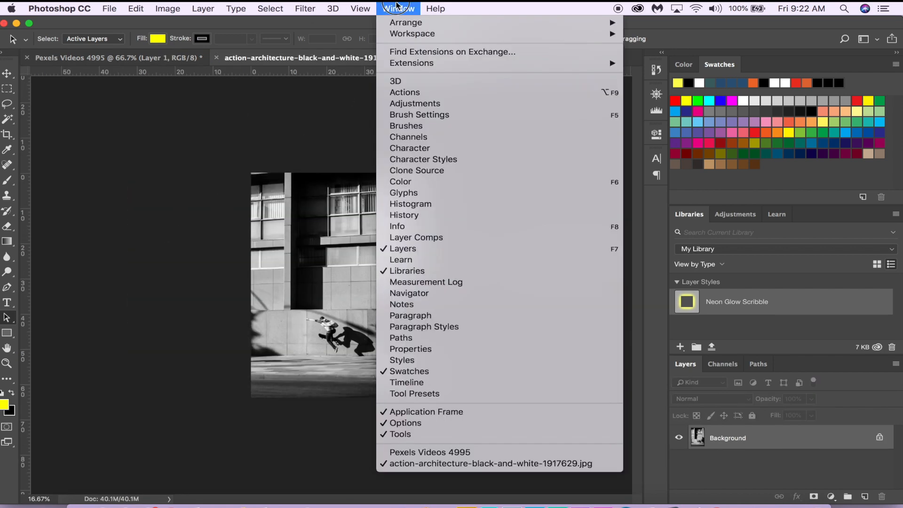
mouse_move(415, 387)
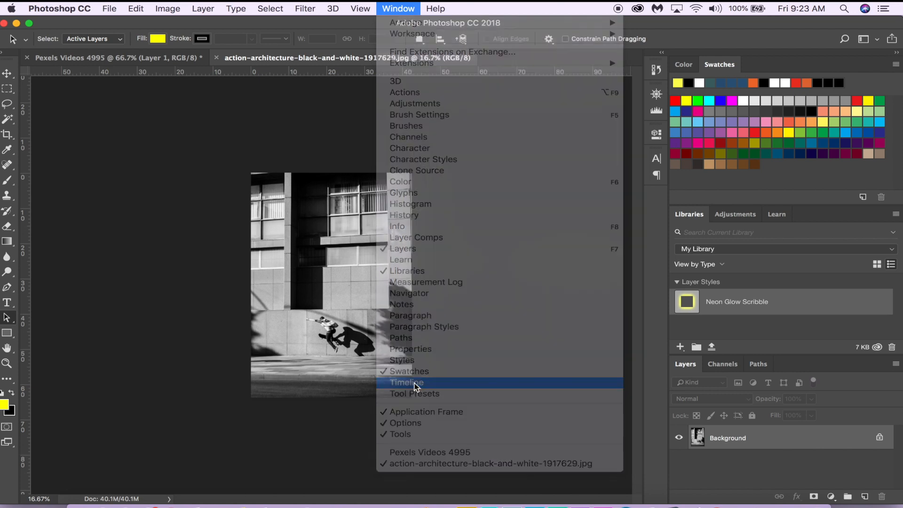
left_click(406, 382)
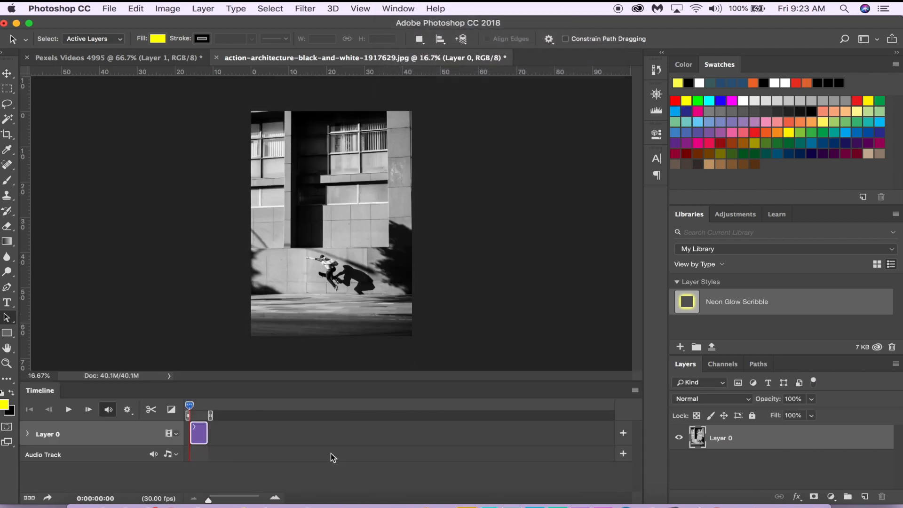
left_click(94, 58)
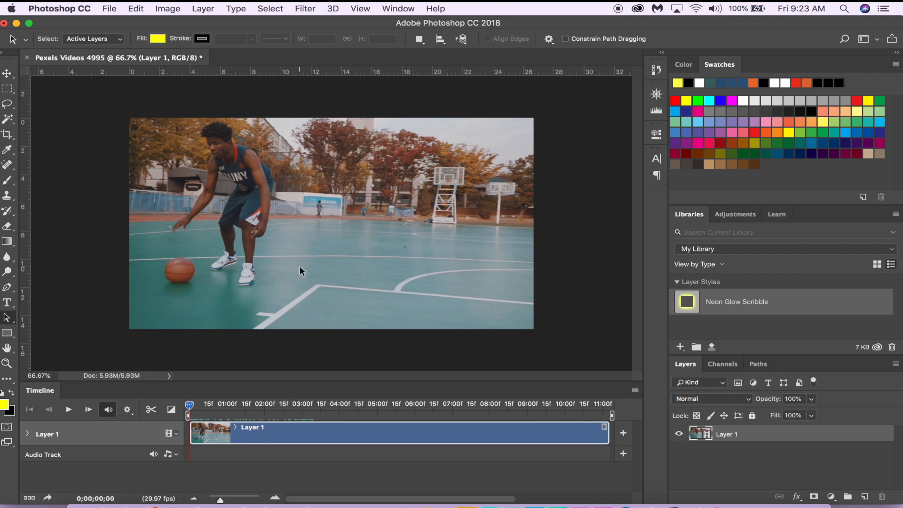
mouse_move(207, 7)
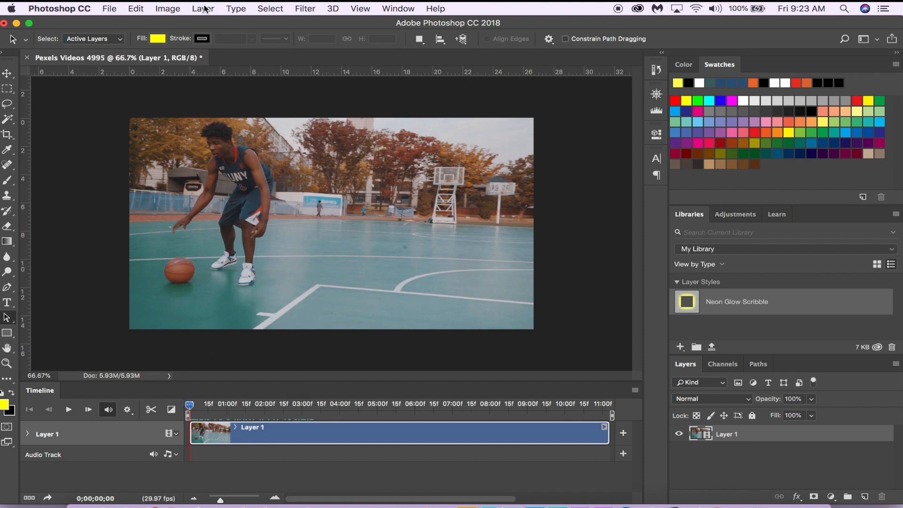
Add a new blank video layer above the clip and zoom the timeline to frames.
left_click(203, 8)
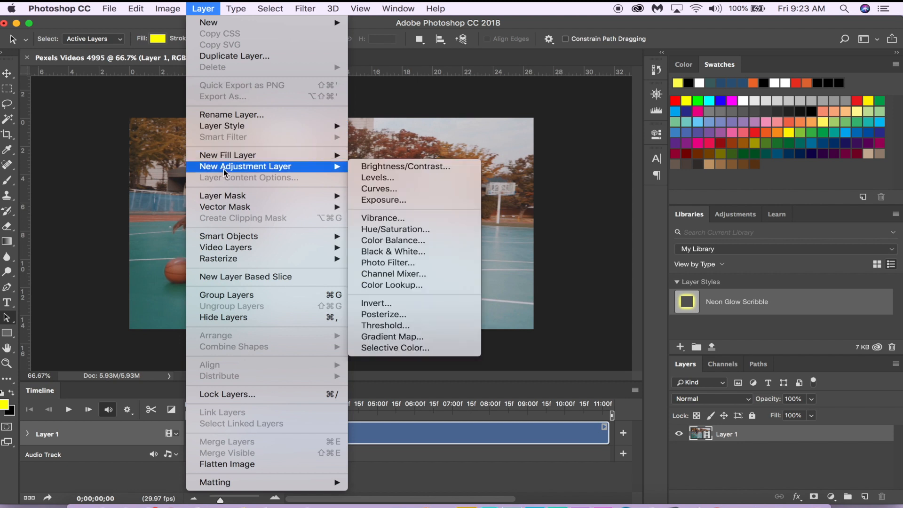
mouse_move(248, 248)
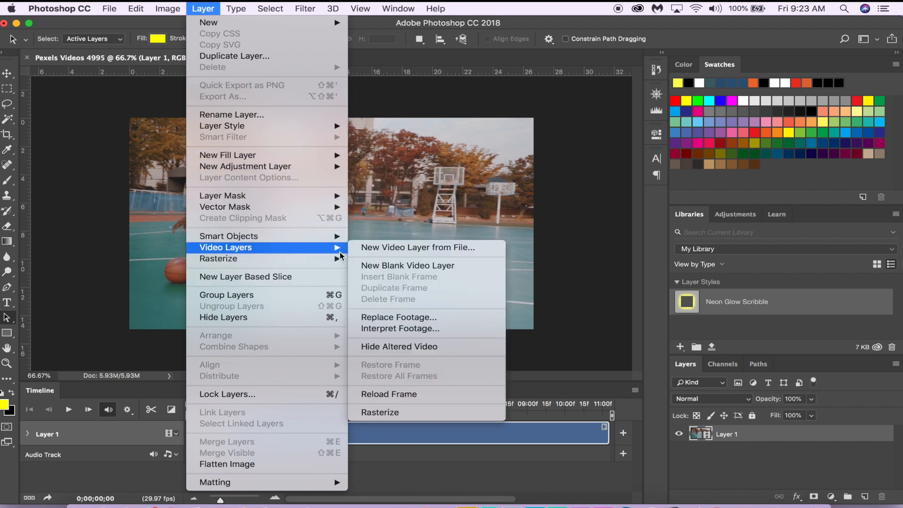
mouse_move(408, 269)
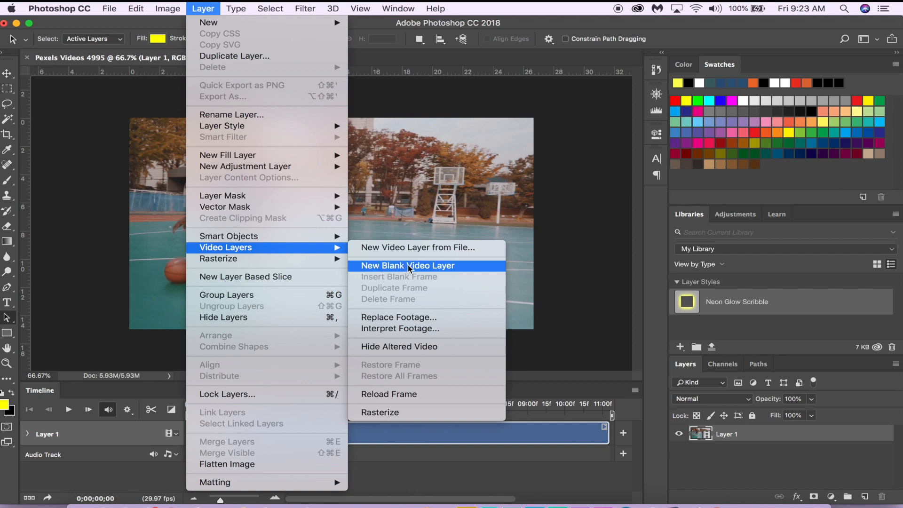
left_click(407, 266)
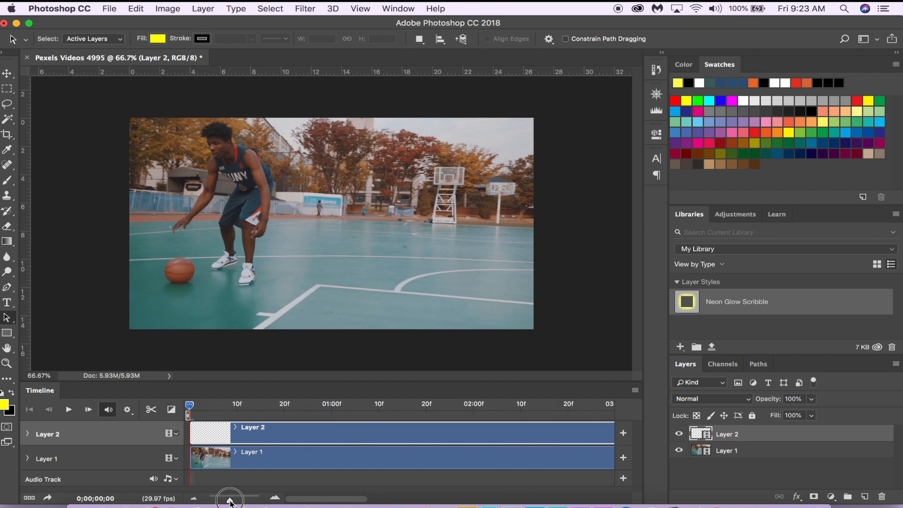
left_click_drag(229, 497, 257, 496)
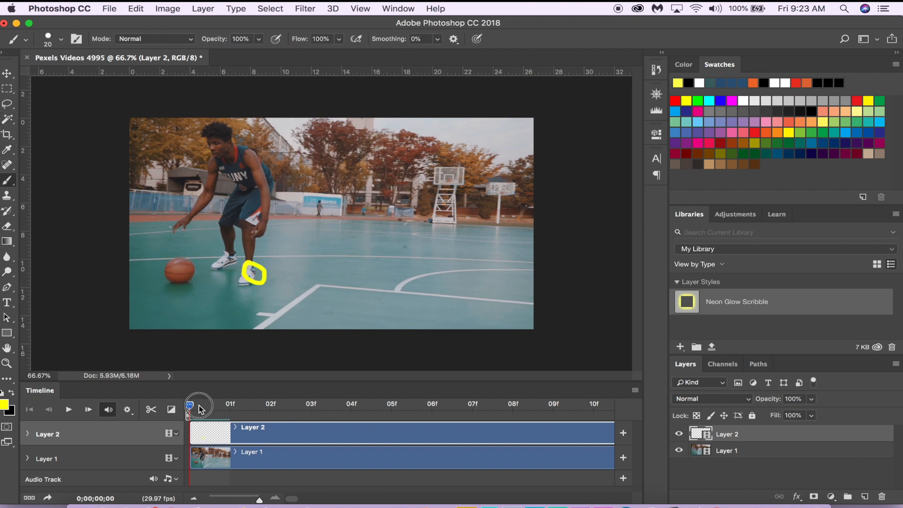
left_click_drag(190, 409, 230, 409)
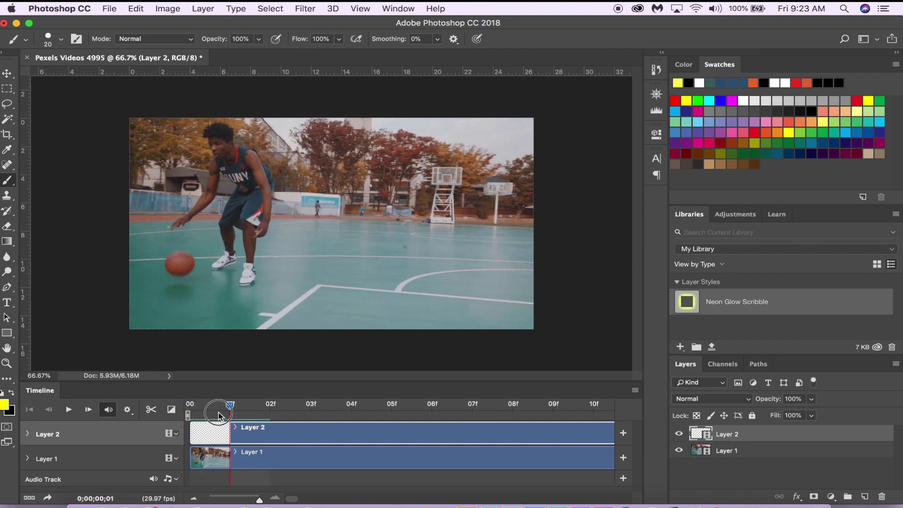
left_click_drag(229, 406, 190, 406)
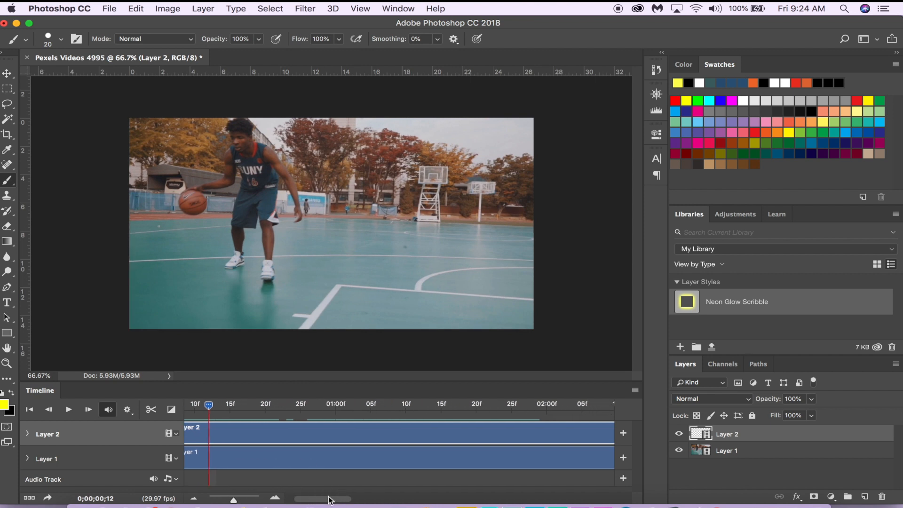
Split Layer 1 at playhead 0;00;01;28 and select the second piece.
left_click_drag(207, 405, 330, 415)
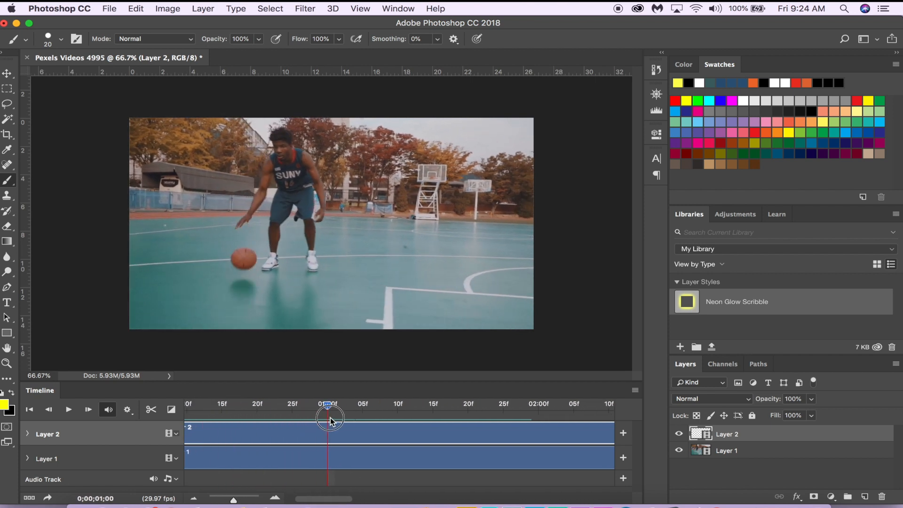
left_click_drag(331, 416, 525, 416)
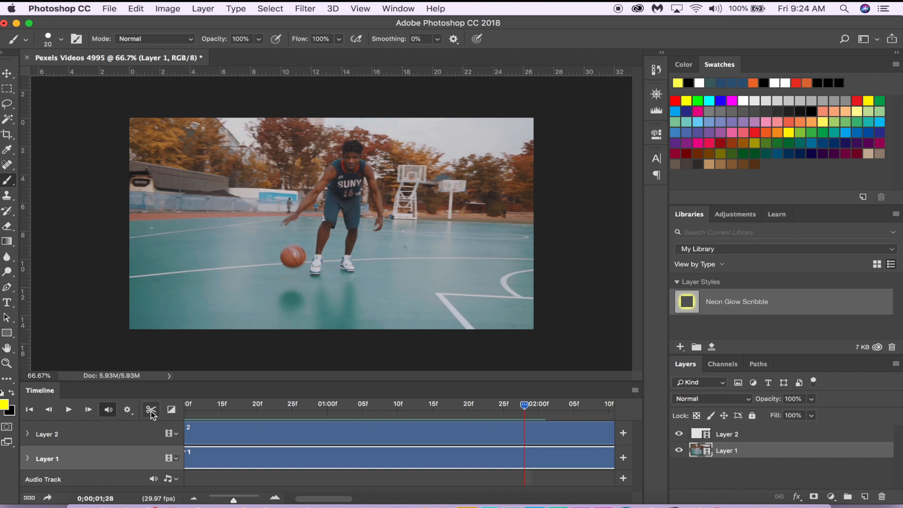
left_click(150, 410)
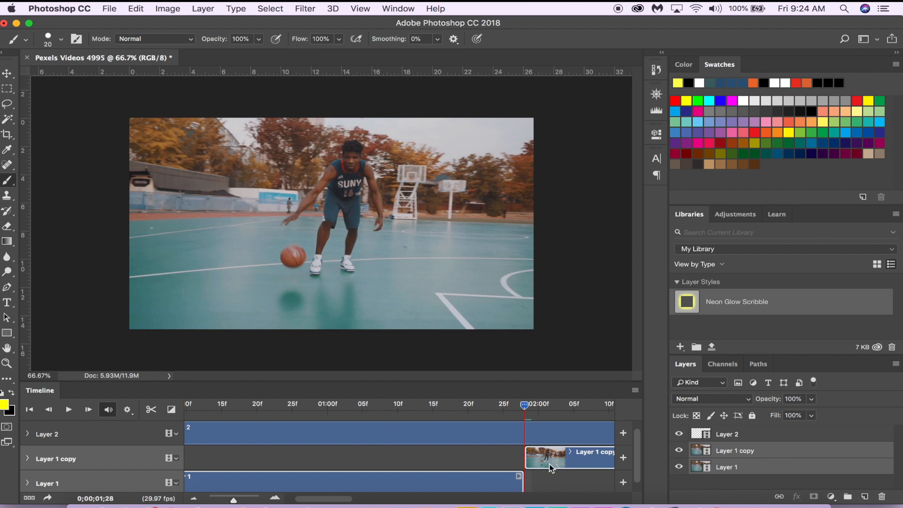
left_click(726, 467)
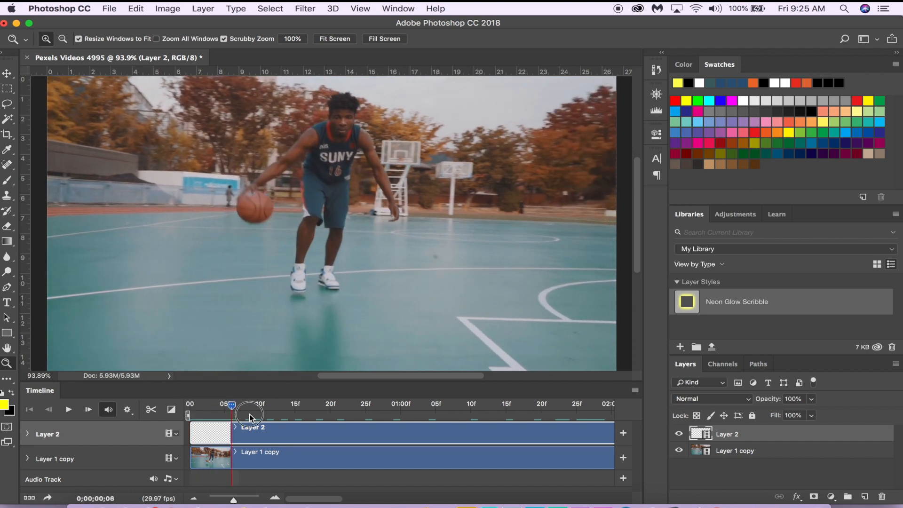
Brush a thick yellow ring around the basketball on Layer 2's first frame.
left_click_drag(231, 413, 195, 413)
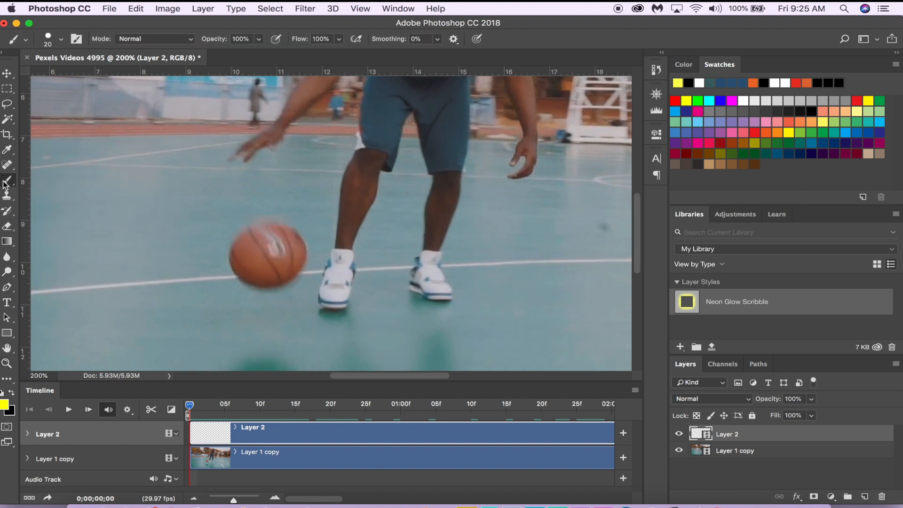
left_click_drag(214, 233, 215, 274)
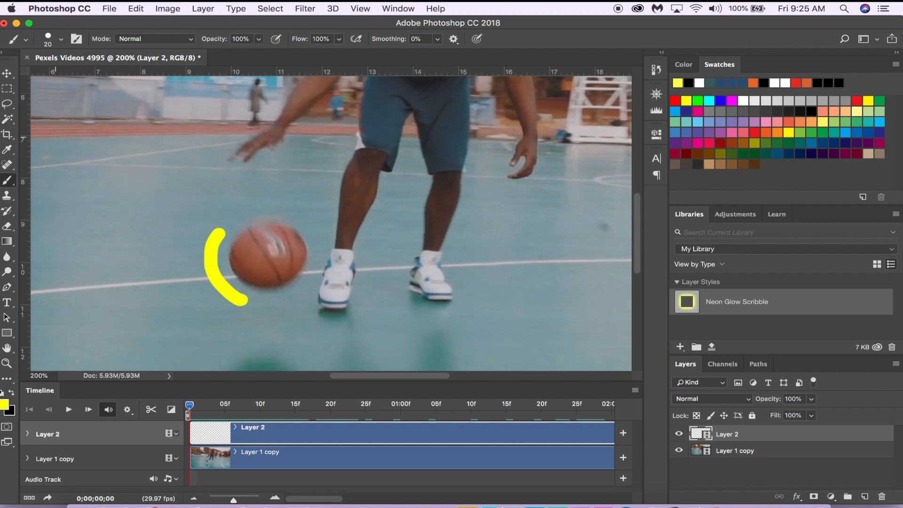
left_click(135, 8)
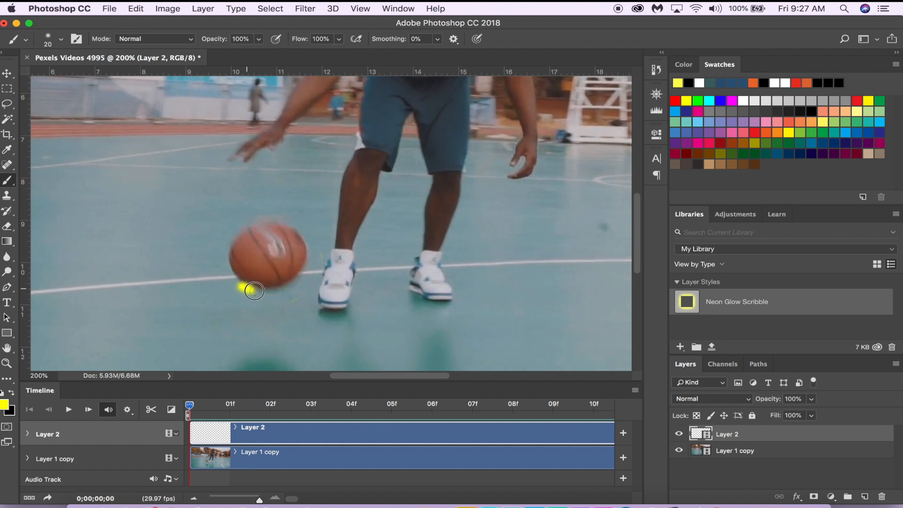
left_click_drag(253, 290, 310, 241)
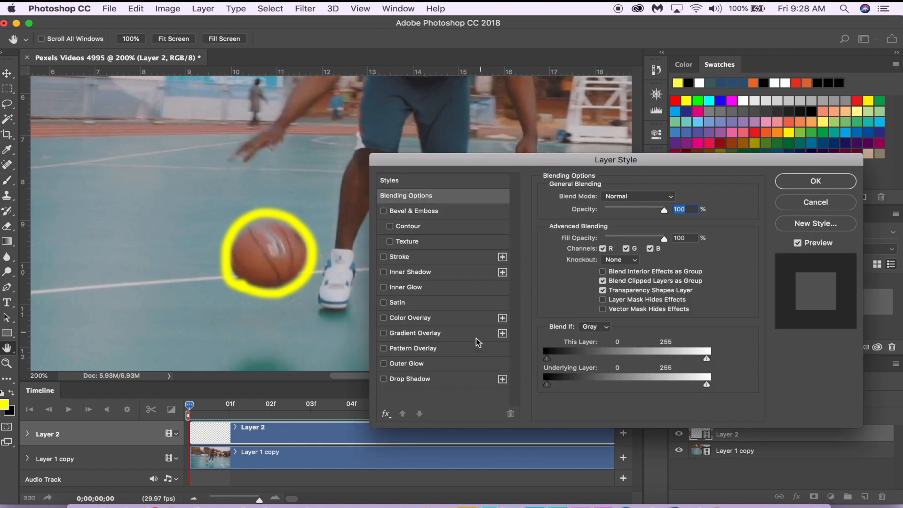
Enable Outer Glow on the ring with Vivid Light blend mode.
left_click(384, 364)
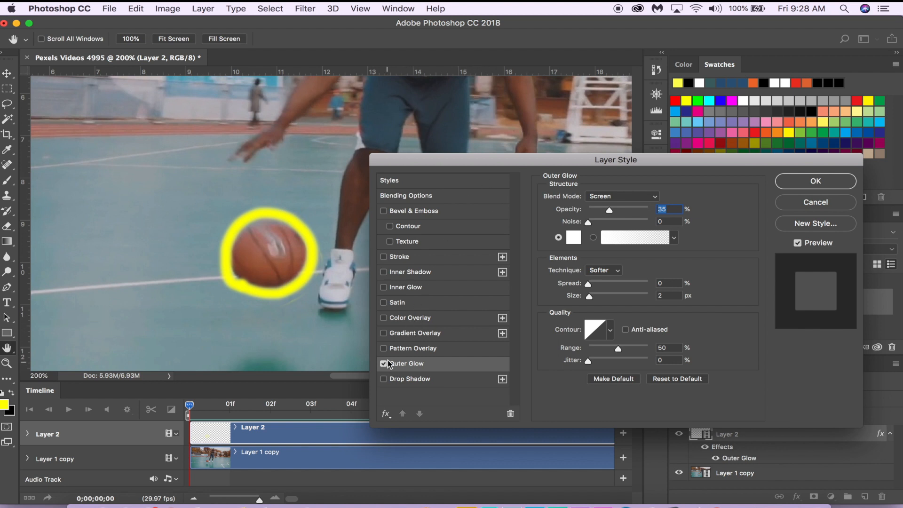
mouse_move(497, 390)
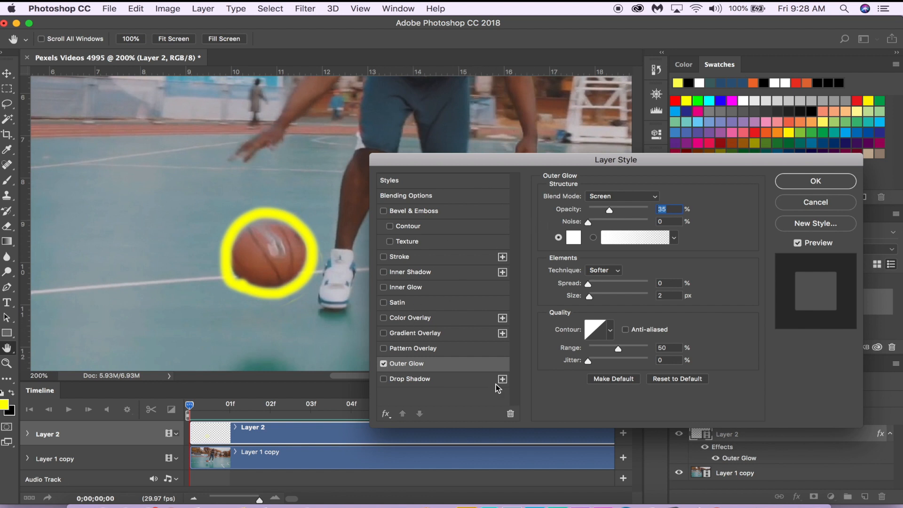
left_click(622, 196)
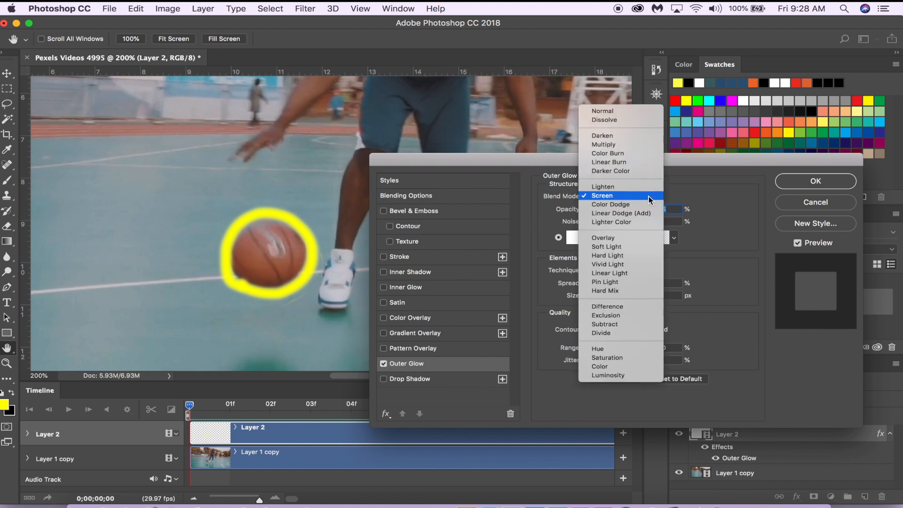
mouse_move(608, 264)
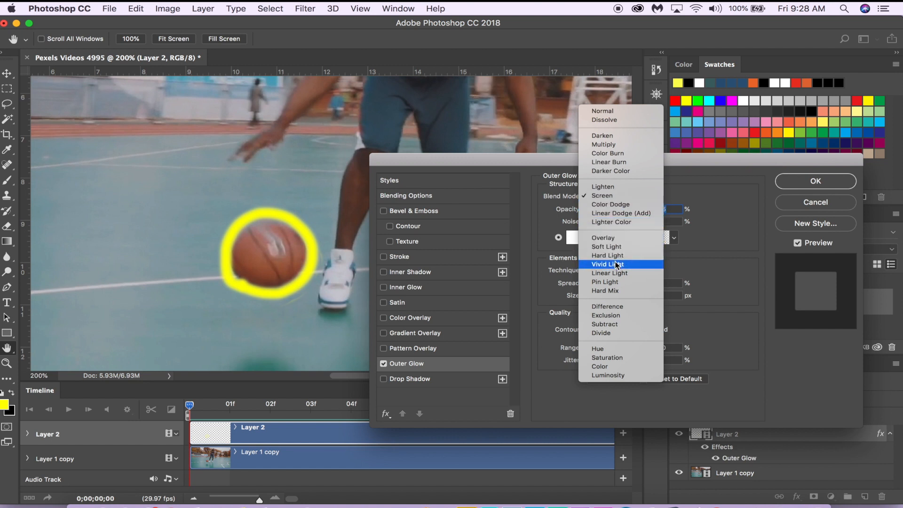
left_click(607, 264)
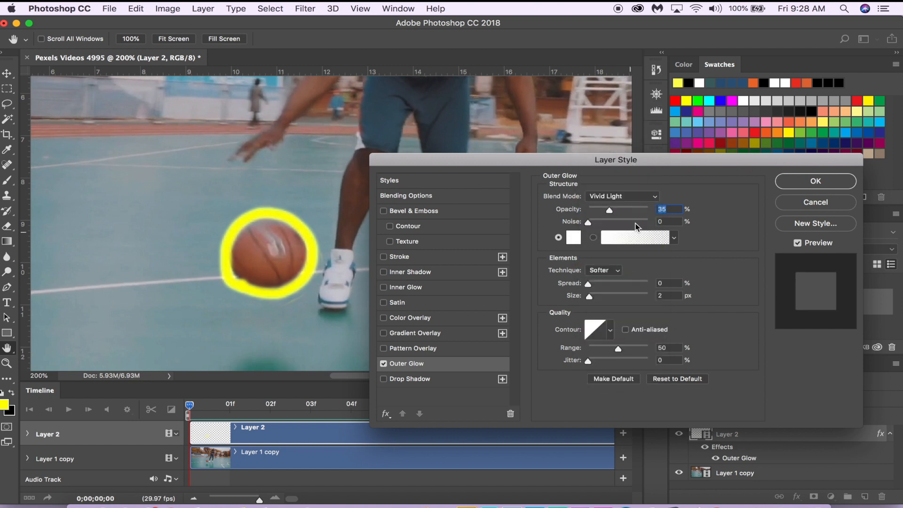
left_click(621, 196)
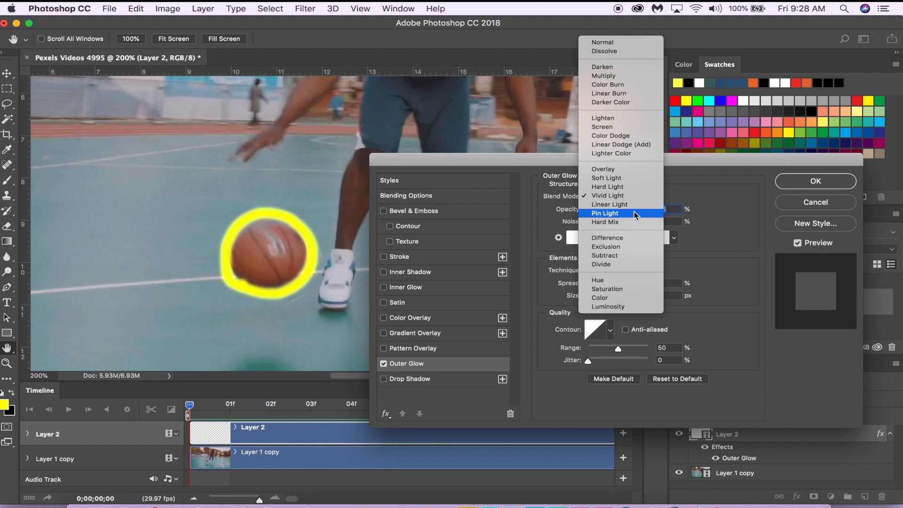
left_click(609, 204)
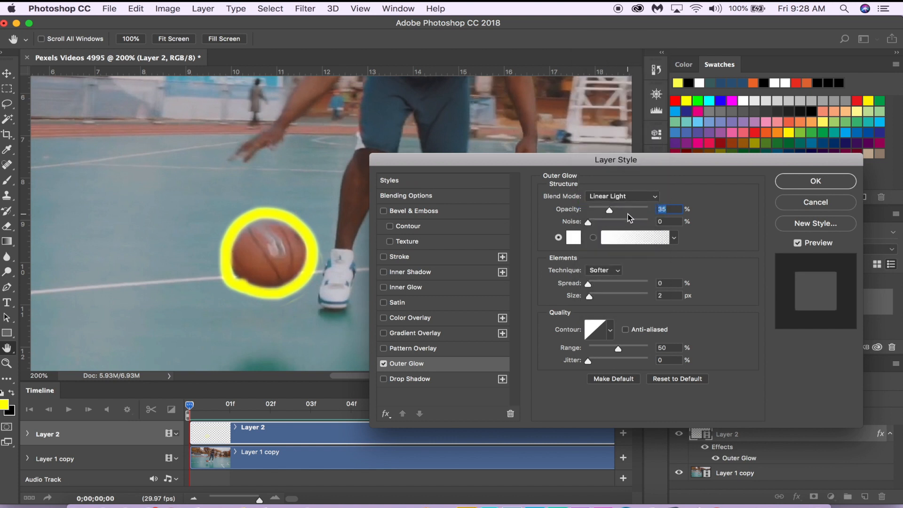
left_click(621, 196)
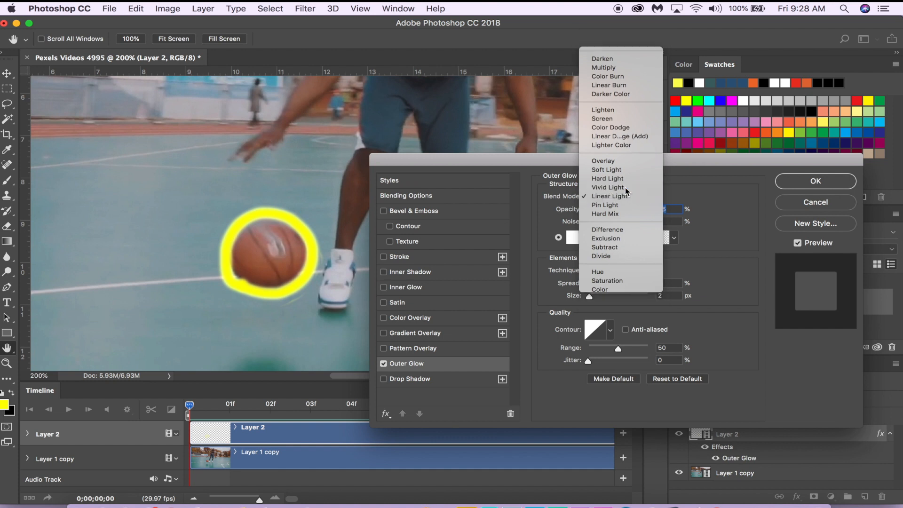
left_click(607, 187)
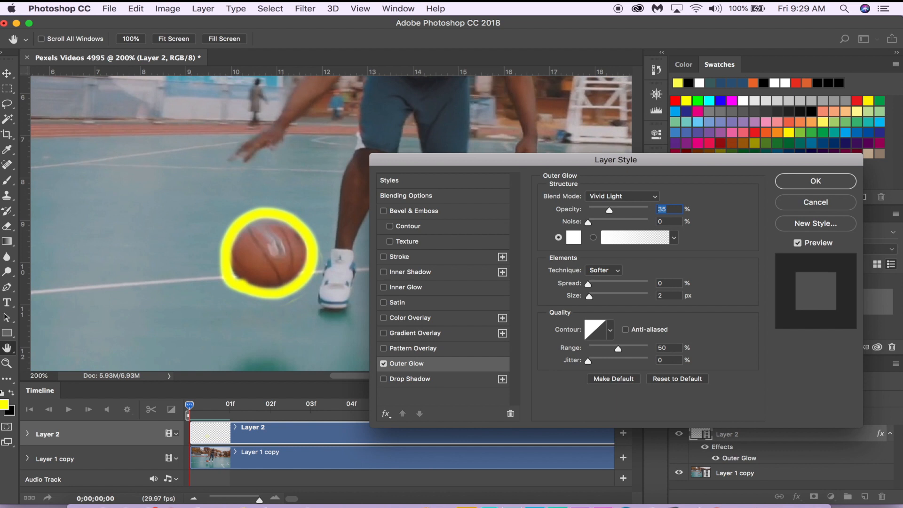
Set the glow spread to 2 and size 38, with yellow glow colour.
left_click(622, 196)
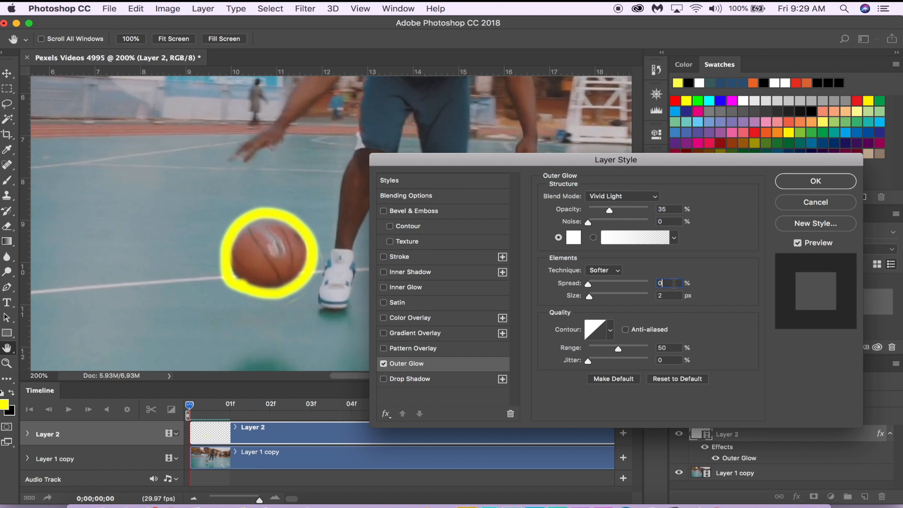
type("2")
left_click(669, 296)
type("38")
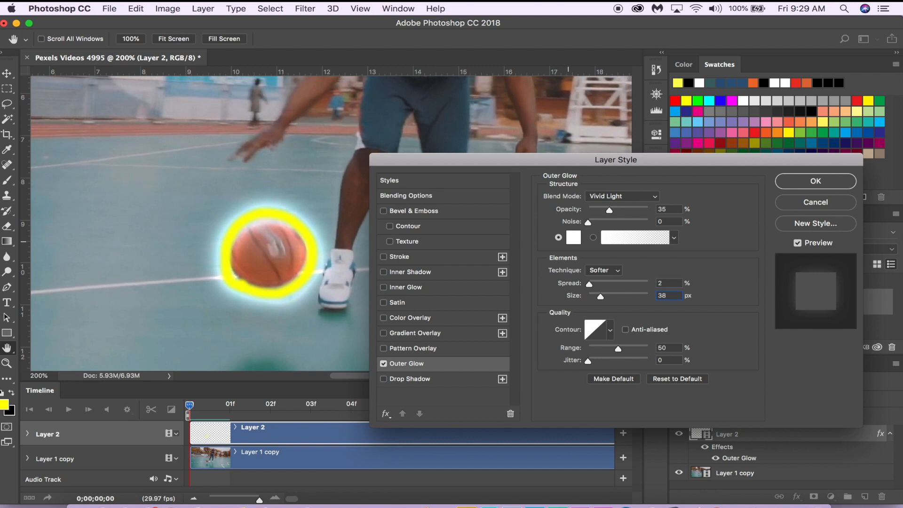
left_click(573, 237)
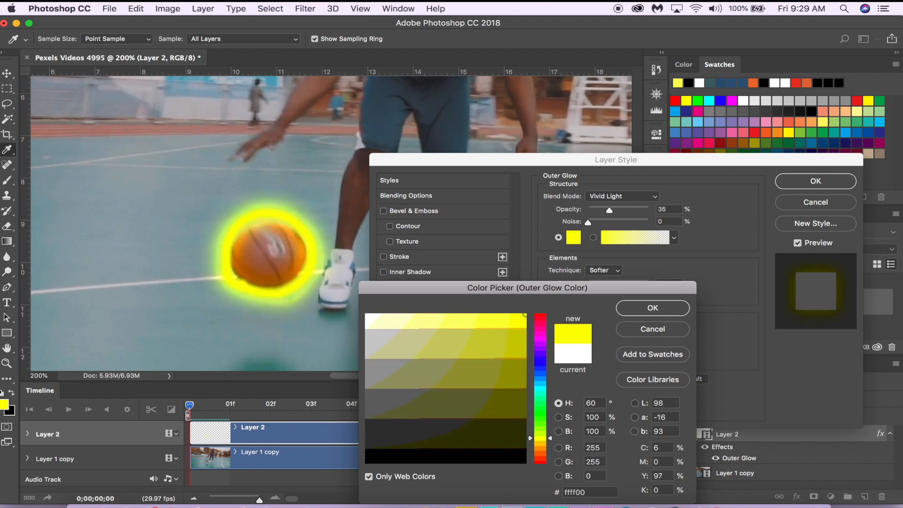
left_click(652, 307)
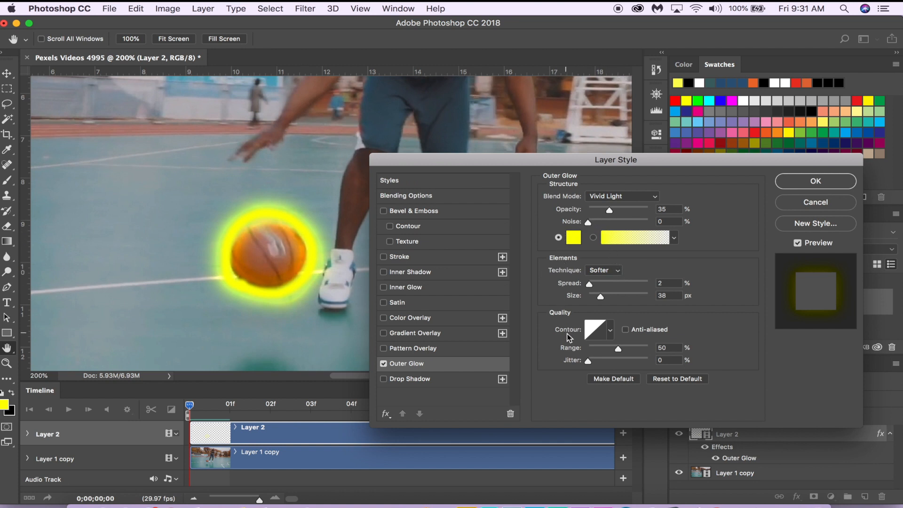
Choose a rounded contour preset for the outer glow.
left_click(610, 329)
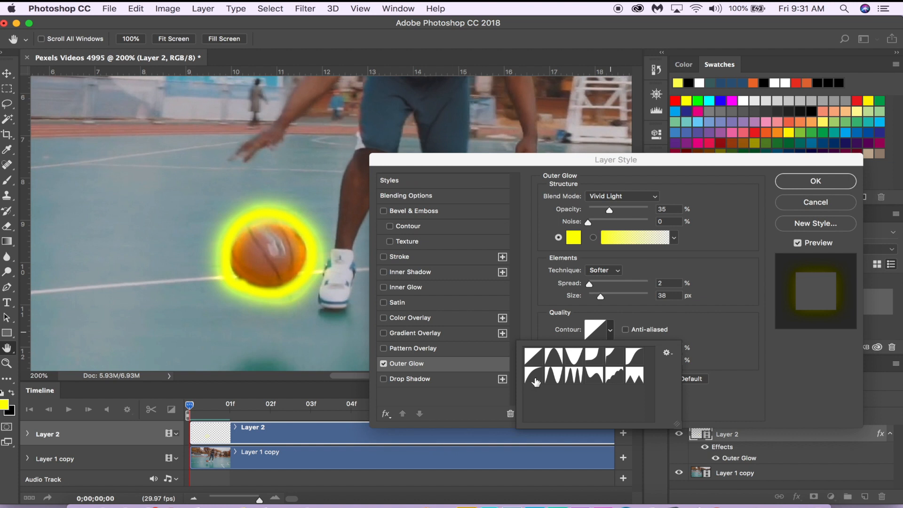
left_click(556, 358)
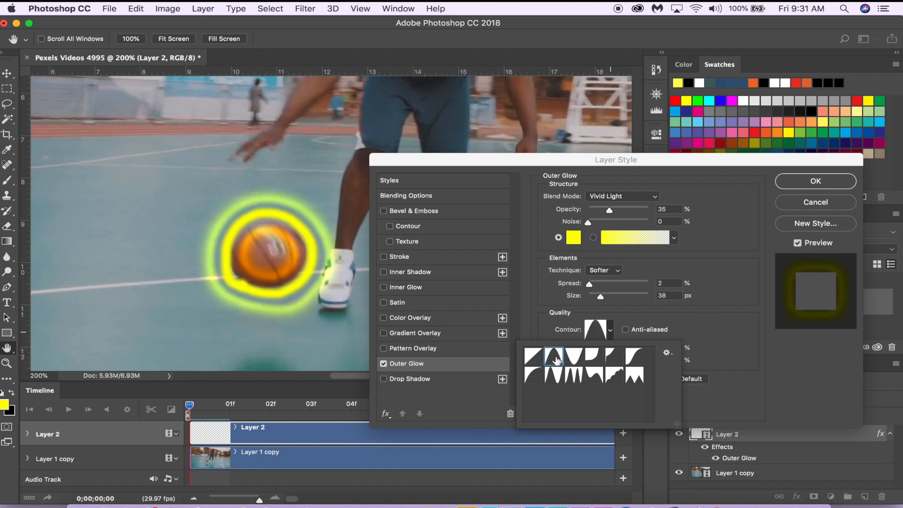
left_click(634, 356)
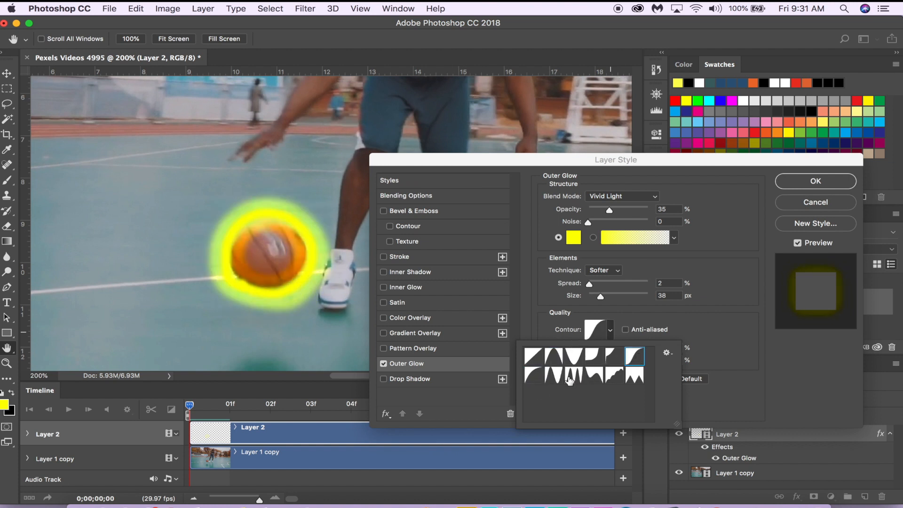
left_click(535, 375)
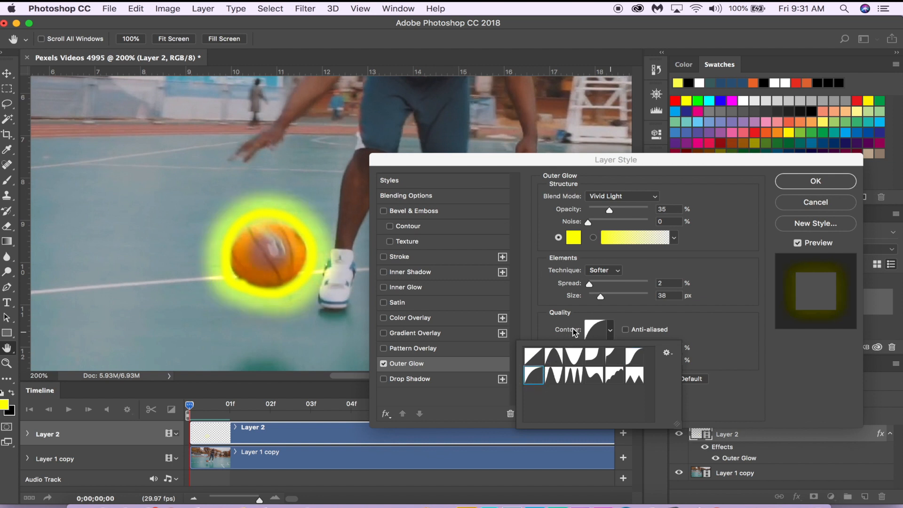
left_click(534, 374)
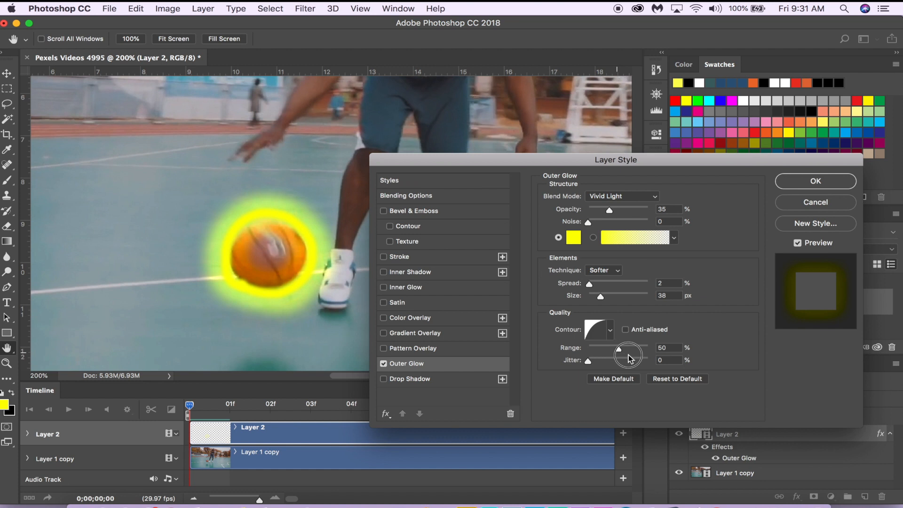
Set the glow range to 99% and apply the layer style.
left_click_drag(628, 352, 647, 352)
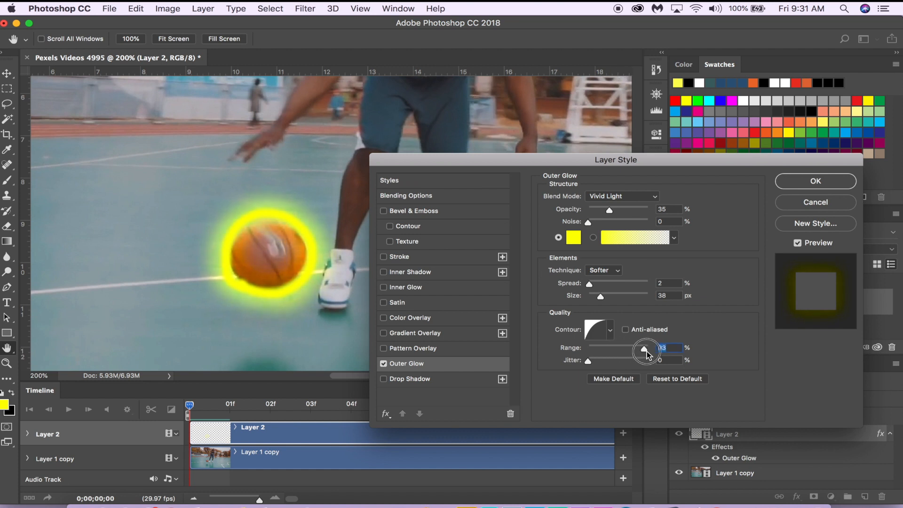
left_click_drag(646, 350, 591, 349)
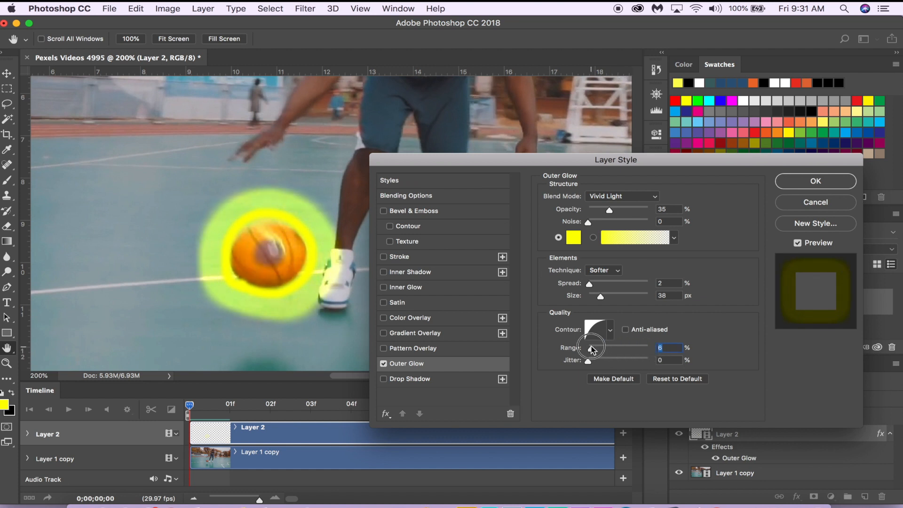
left_click_drag(590, 350, 594, 352)
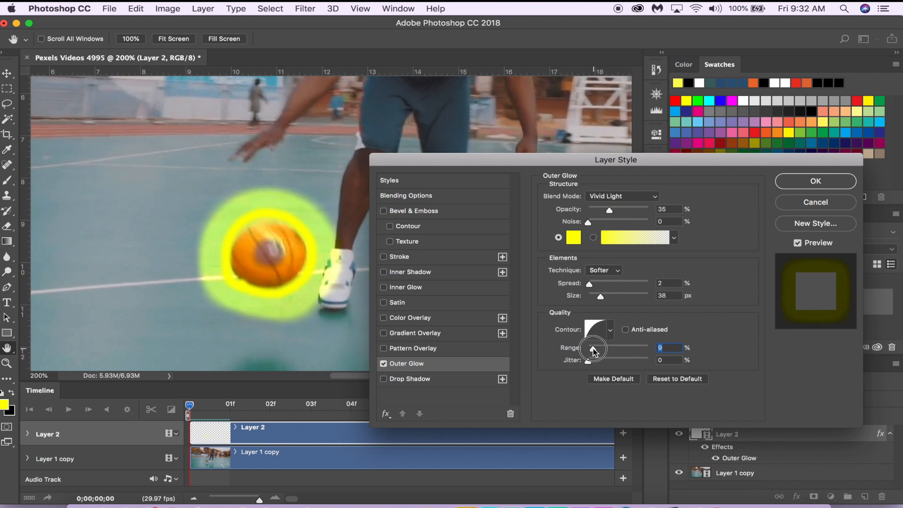
left_click_drag(595, 347, 641, 347)
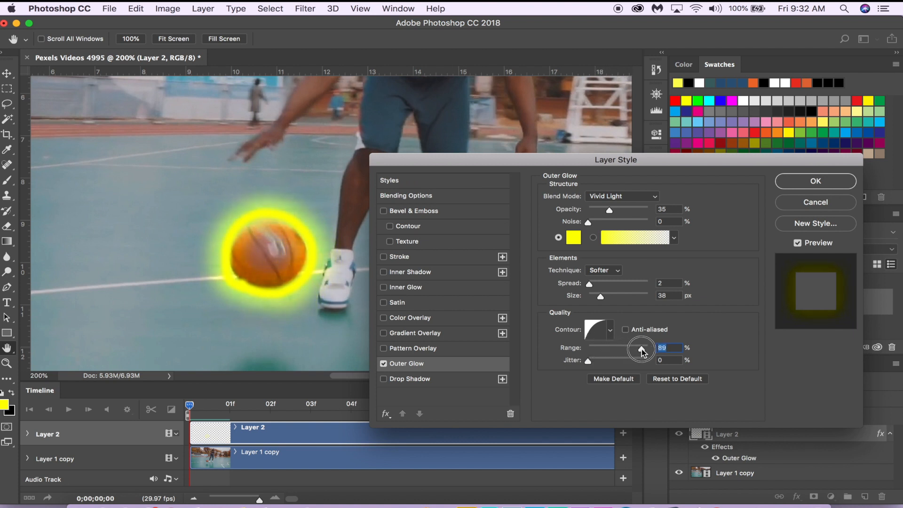
left_click_drag(641, 347, 632, 347)
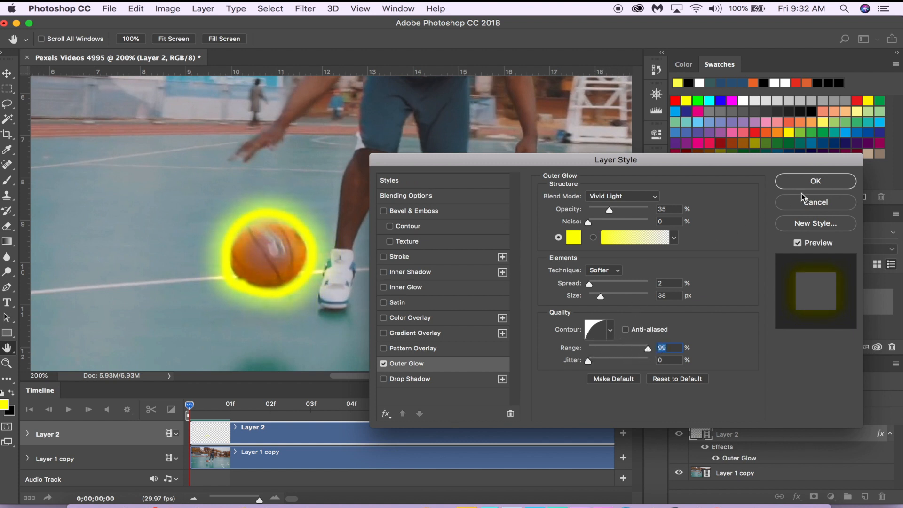
left_click(815, 181)
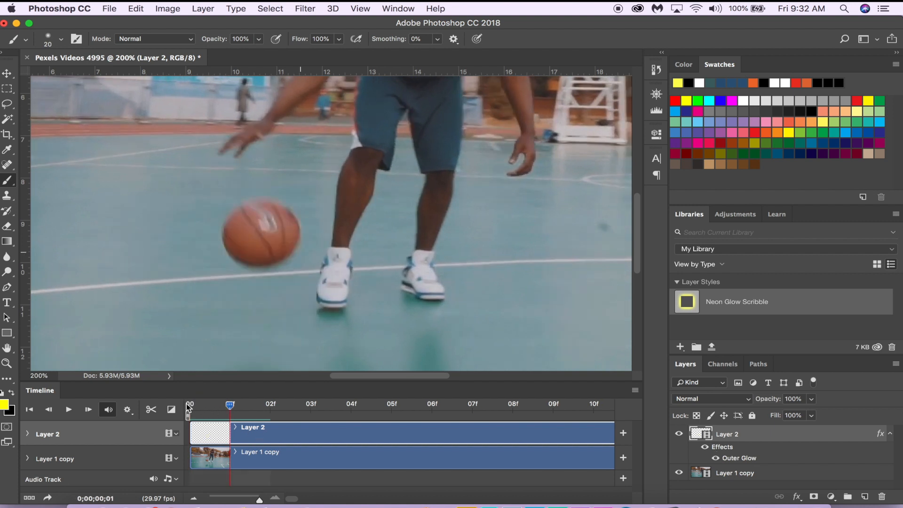
Paint yellow glow strokes around the ball on the following frames up to 01:00f.
left_click(297, 224)
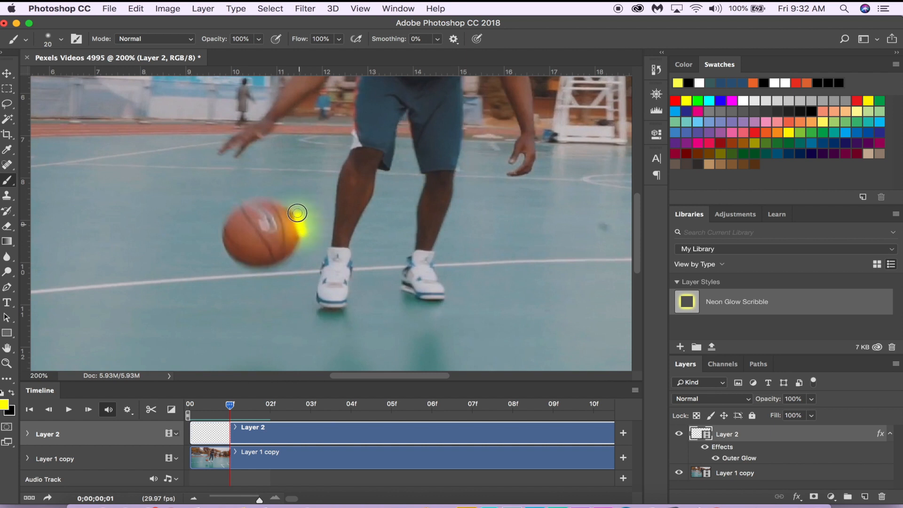
left_click_drag(298, 213, 227, 259)
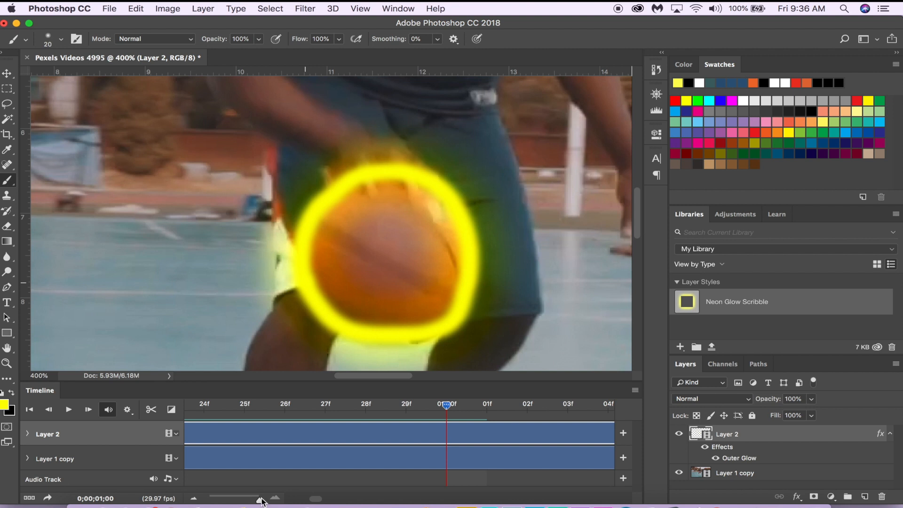
left_click_drag(262, 499, 250, 499)
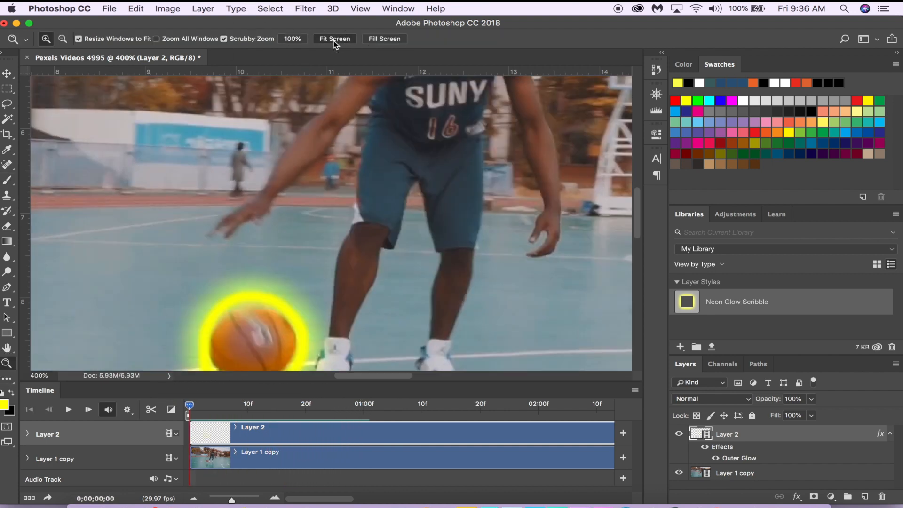
Fit the frame on screen and play back the glow animation twice.
left_click(334, 39)
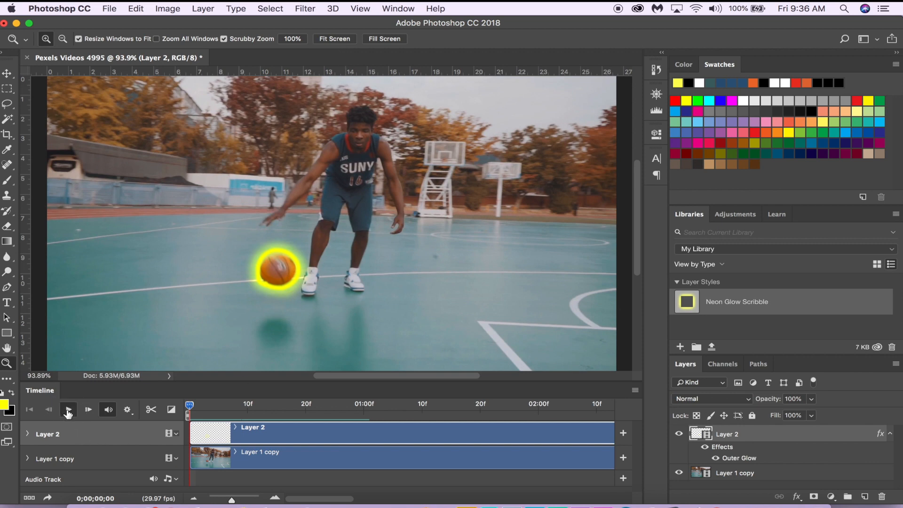
left_click(69, 409)
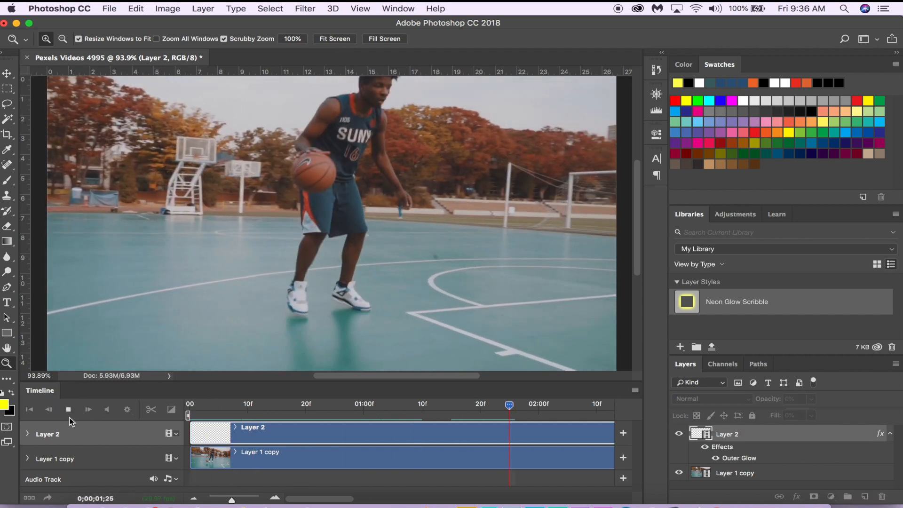
left_click(68, 410)
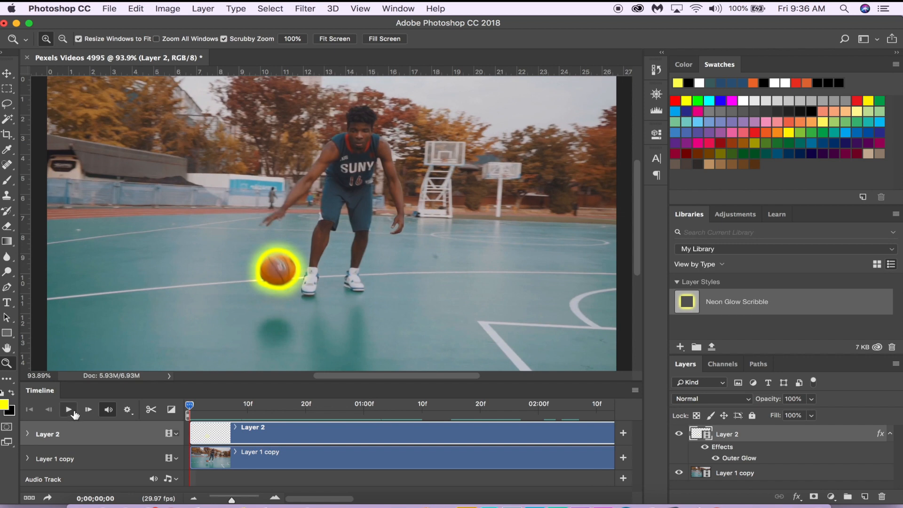
left_click(67, 409)
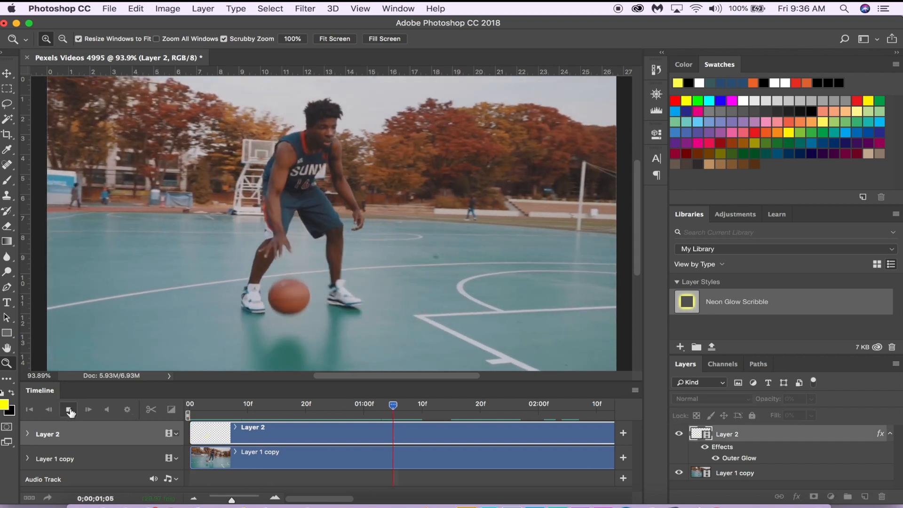
left_click(68, 410)
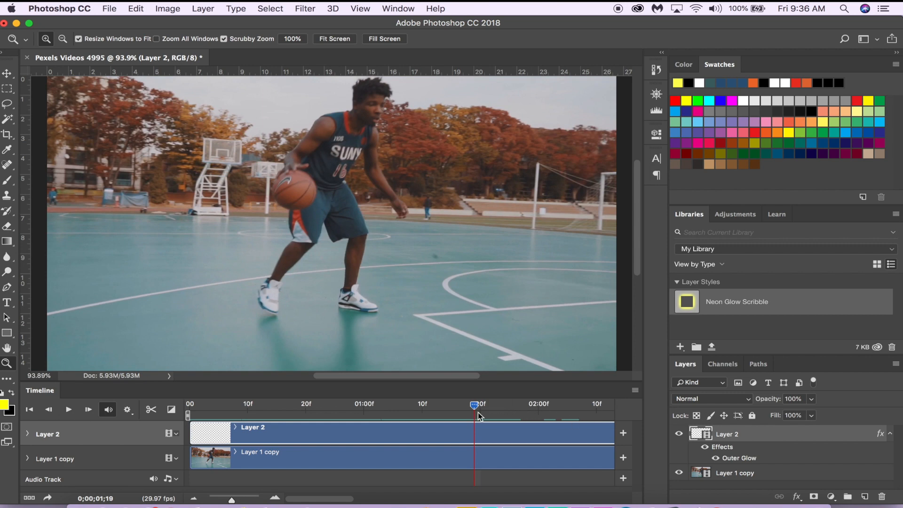
Scrub to the one-second mark and cut the clips to end at 01:00f.
left_click_drag(475, 403, 451, 403)
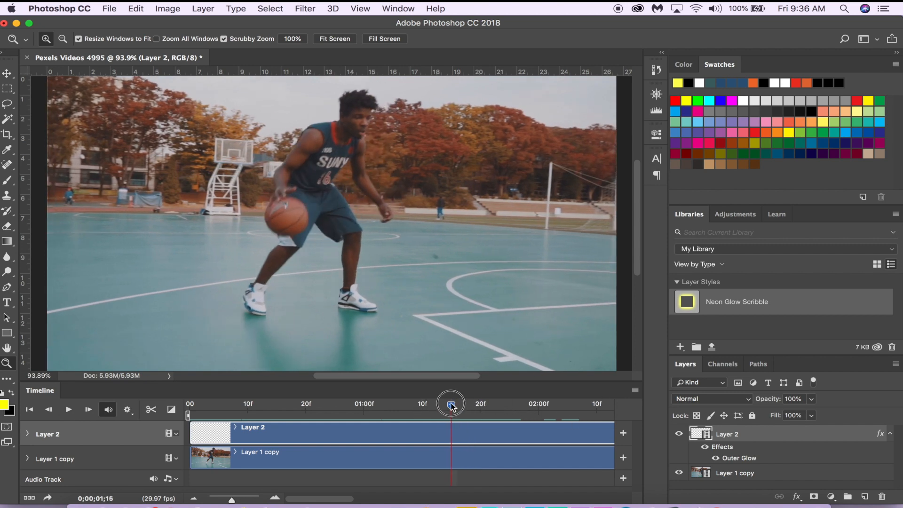
left_click_drag(451, 403, 259, 403)
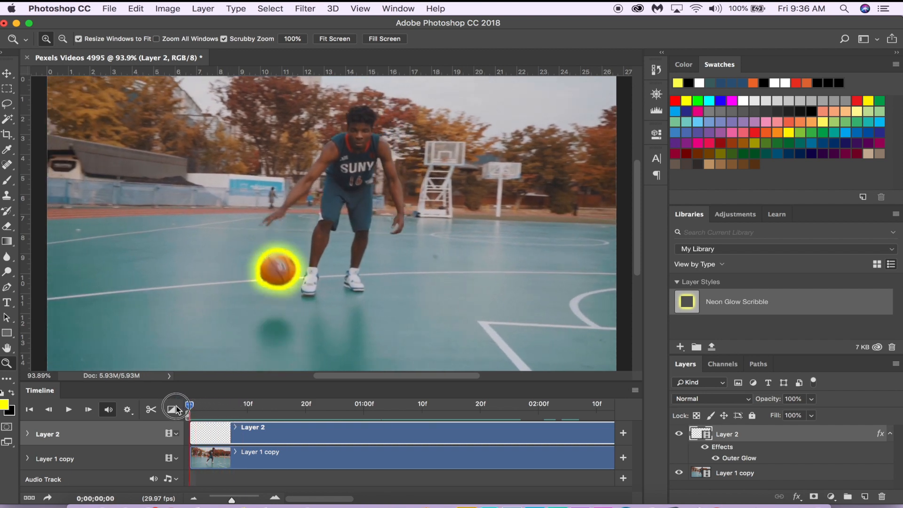
left_click_drag(189, 405, 259, 413)
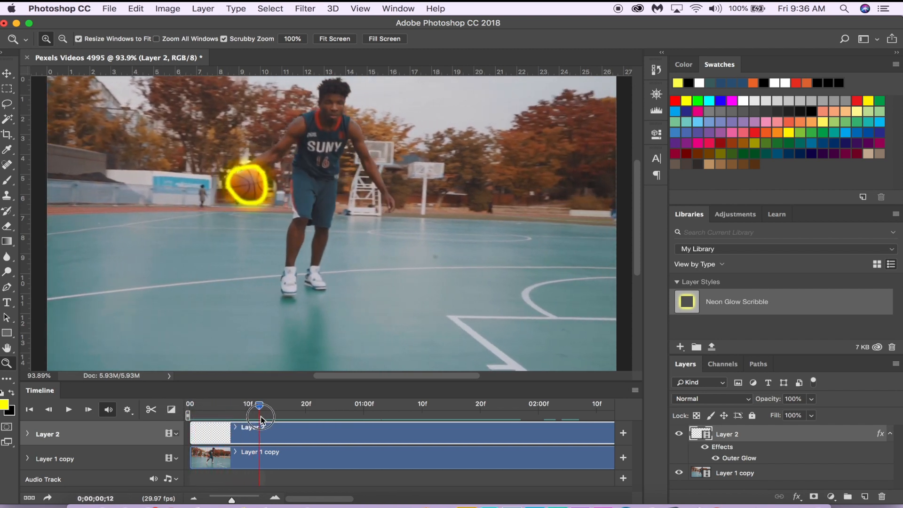
left_click_drag(260, 415, 335, 414)
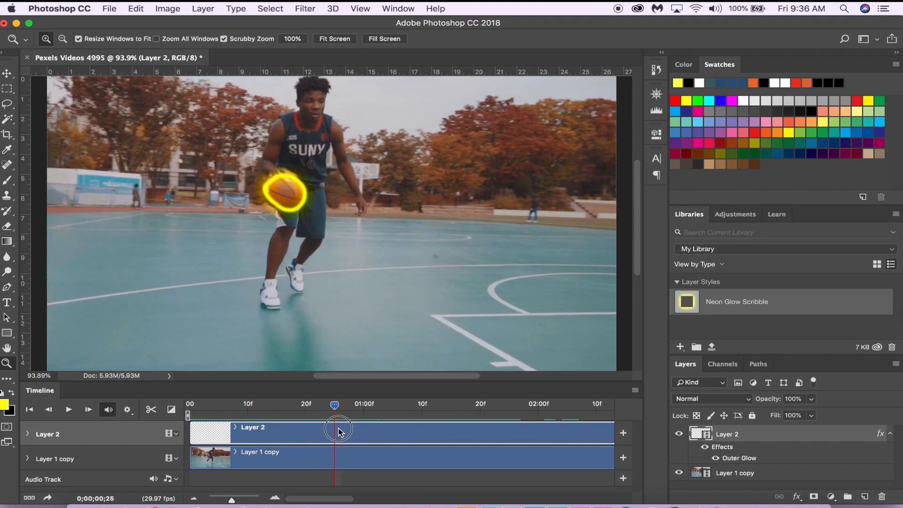
left_click_drag(335, 406, 299, 406)
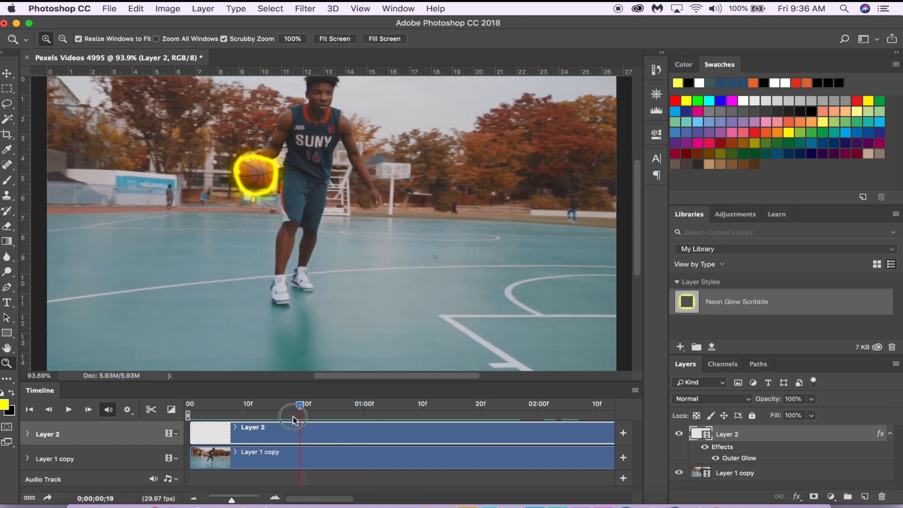
left_click_drag(299, 415, 364, 404)
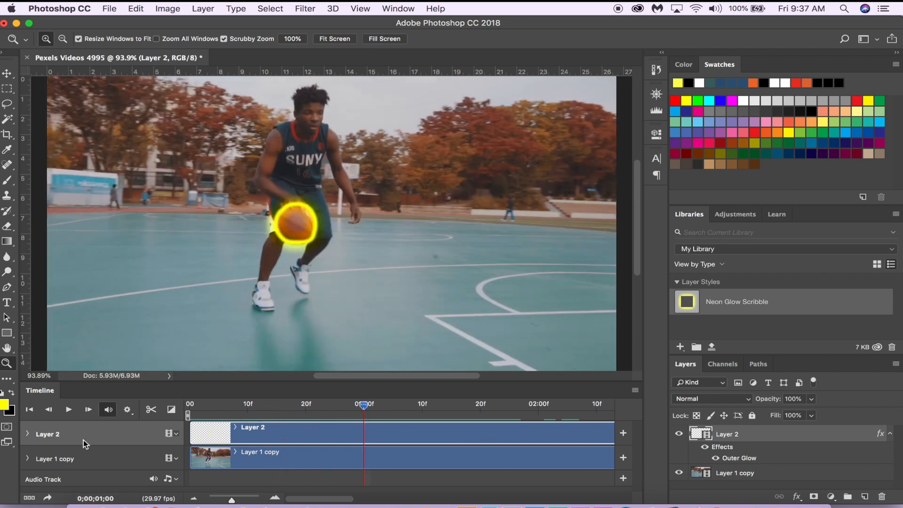
left_click(150, 409)
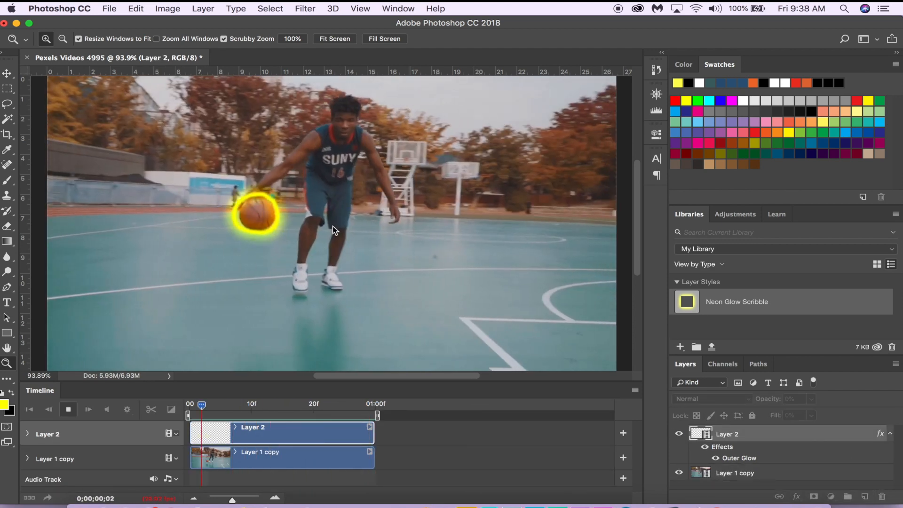
Render the clip to MP4 and open Pexels Videos 4995 2.mp4 in QuickTime.
left_click(88, 409)
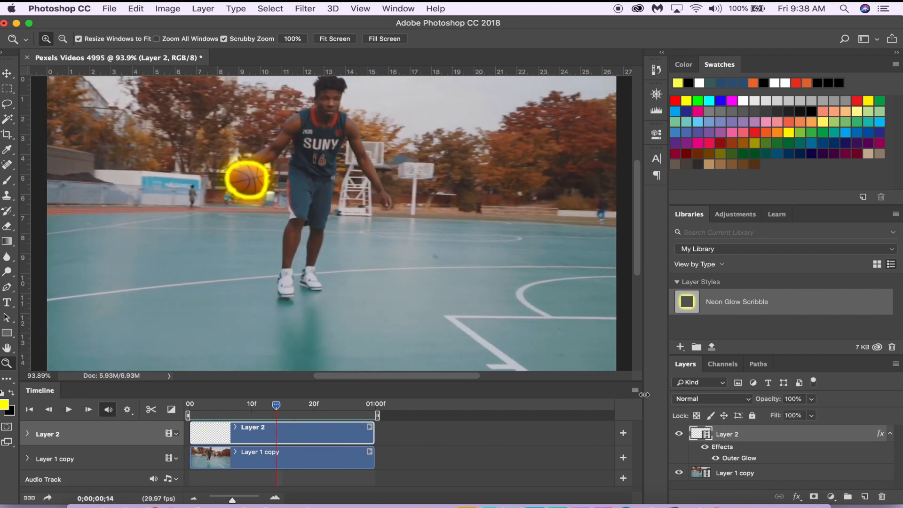
left_click(635, 389)
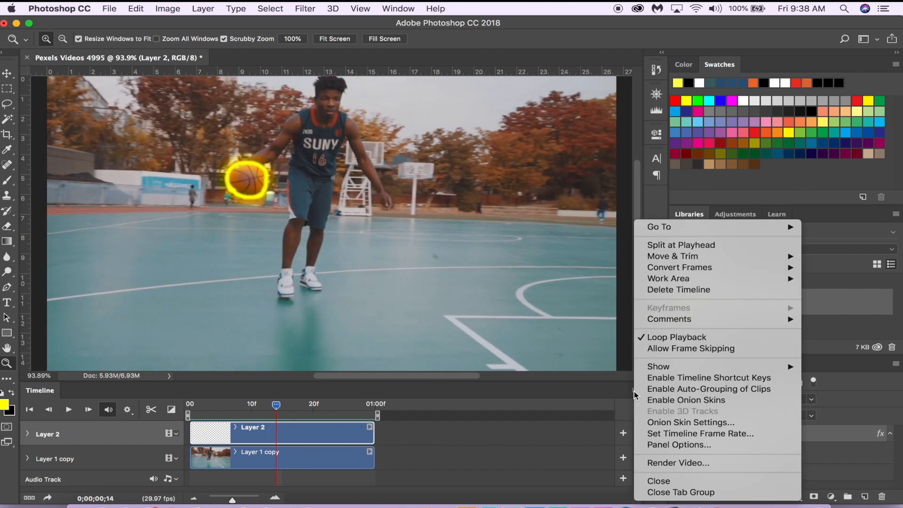
mouse_move(700, 450)
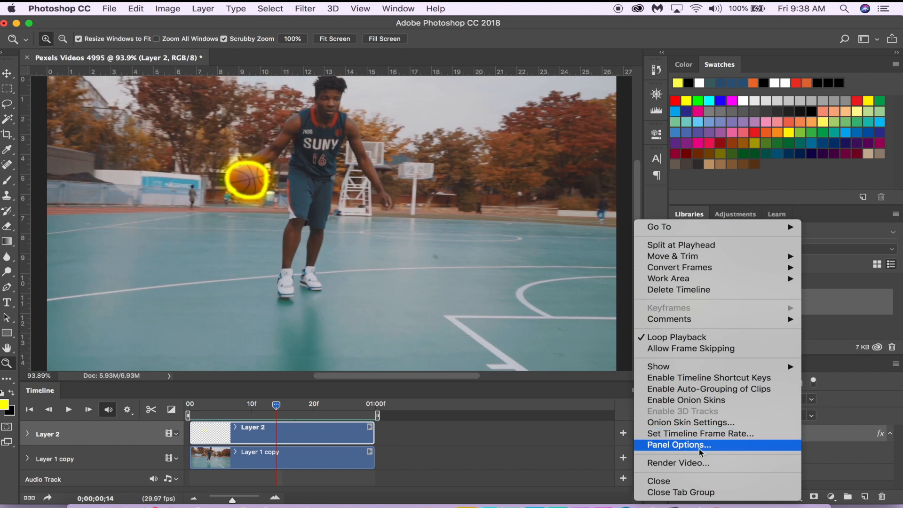
left_click(677, 462)
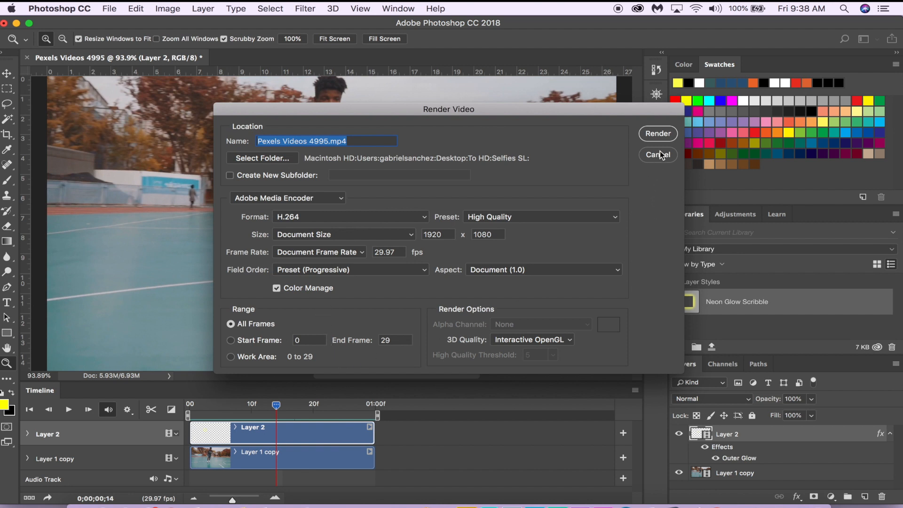
left_click(657, 155)
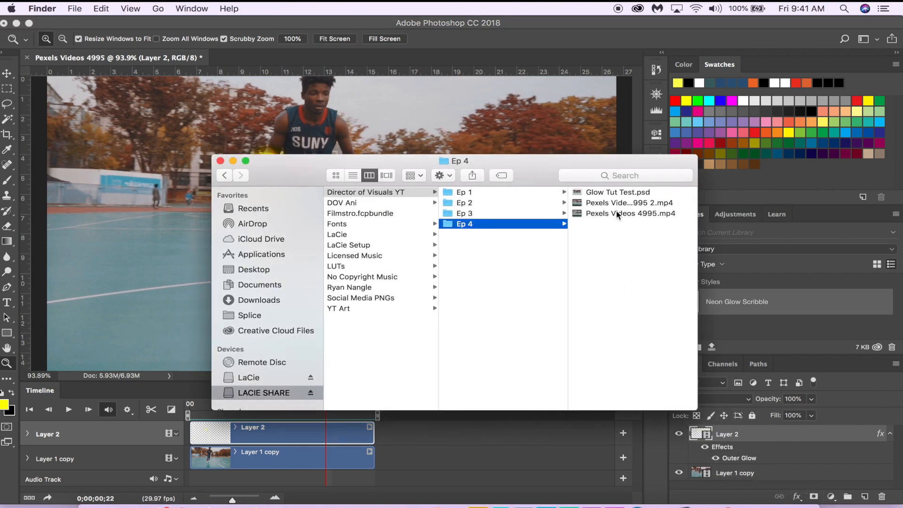
left_click(501, 202)
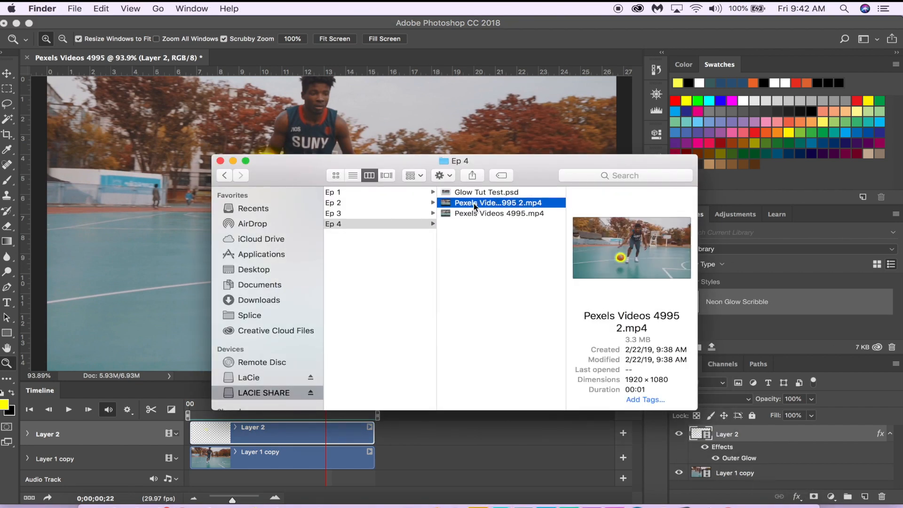
double_click(497, 203)
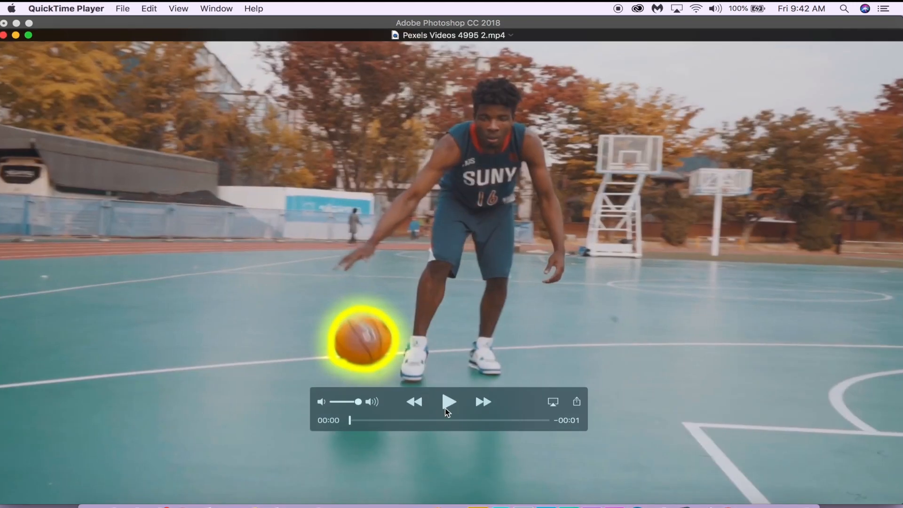
Play the rendered basketball clip in QuickTime Player to check the yellow glow ring.
left_click(449, 402)
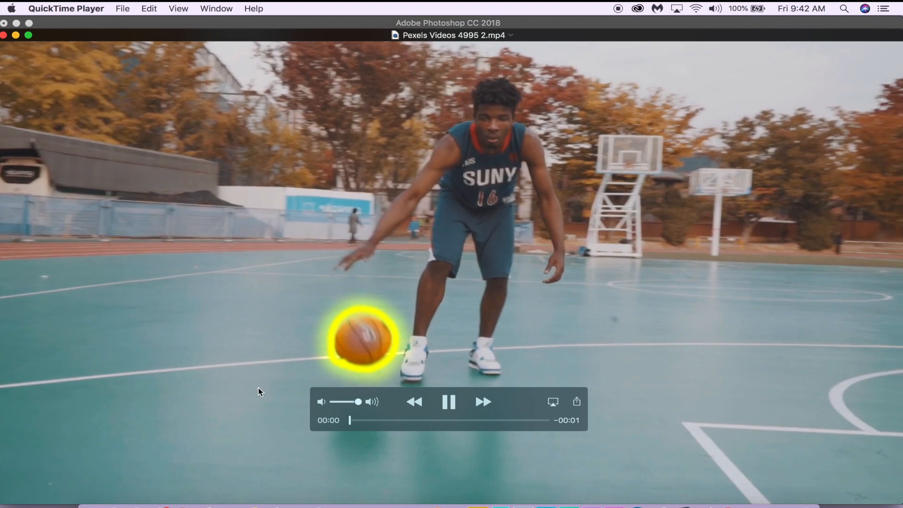
left_click(448, 402)
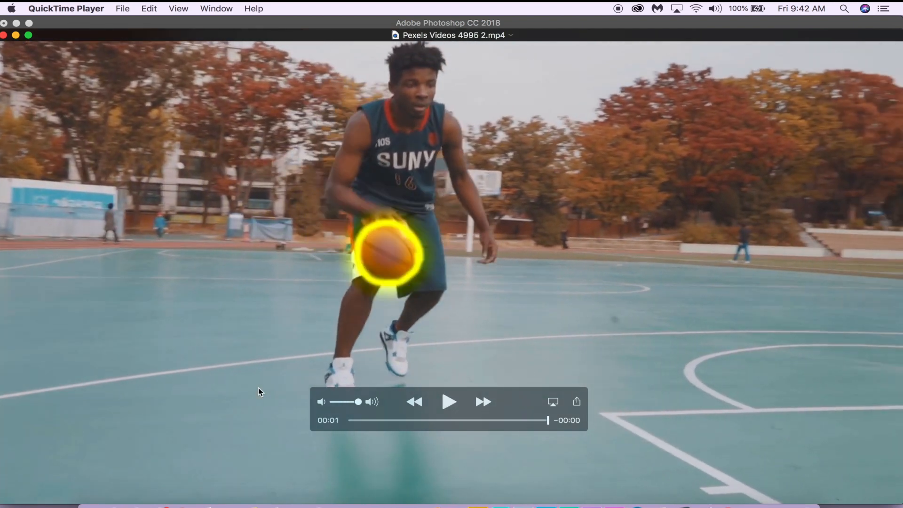